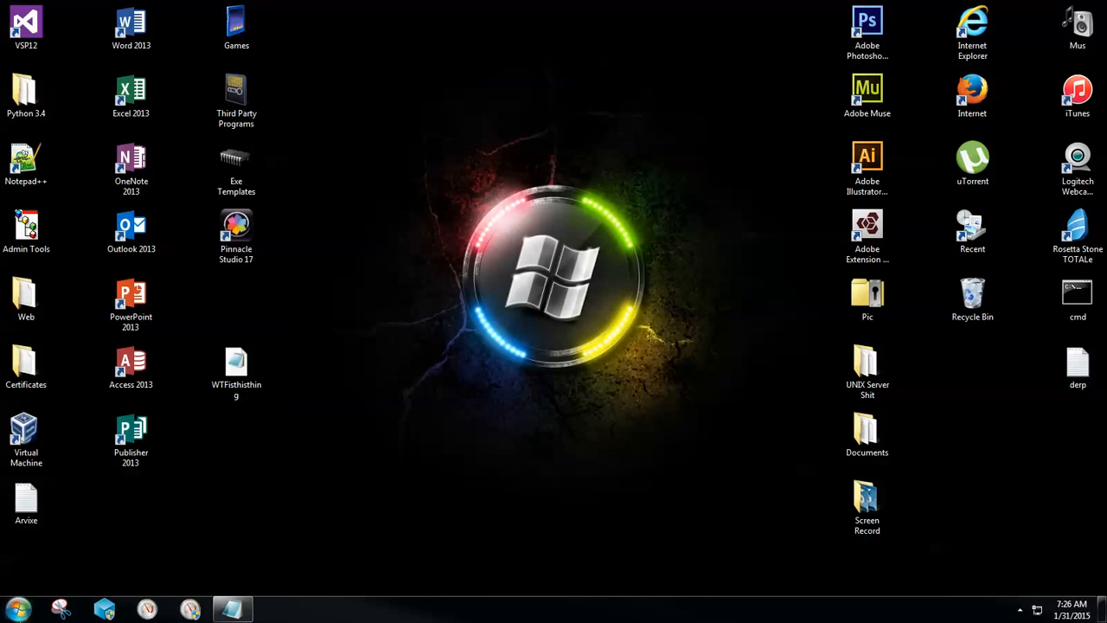
Launch Registry Editor from the Start menu's Run box by entering REGEDIT
{"action": "left_click", "coordinate": [14, 609]}
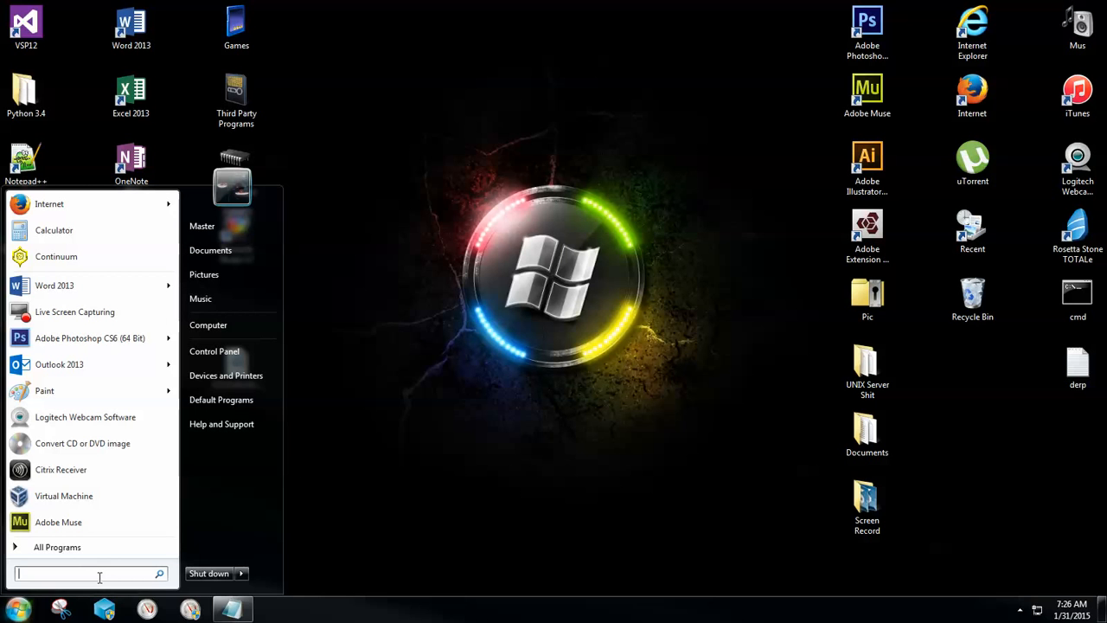
{"action": "type", "text": "run"}
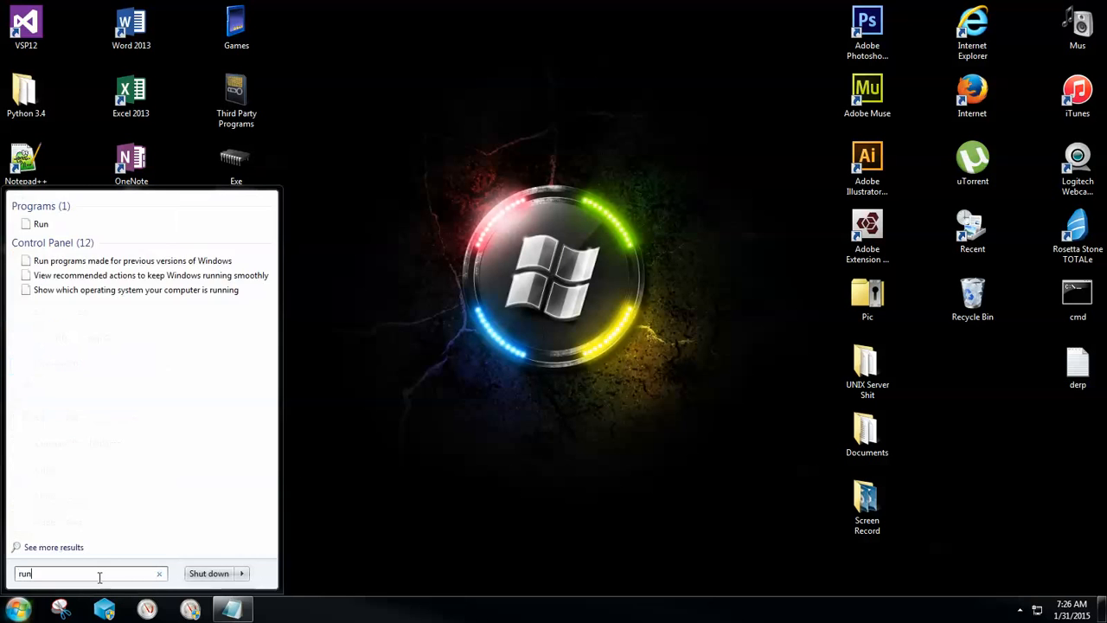
{"action": "left_click", "coordinate": [41, 223]}
{"action": "type", "text": "REG"}
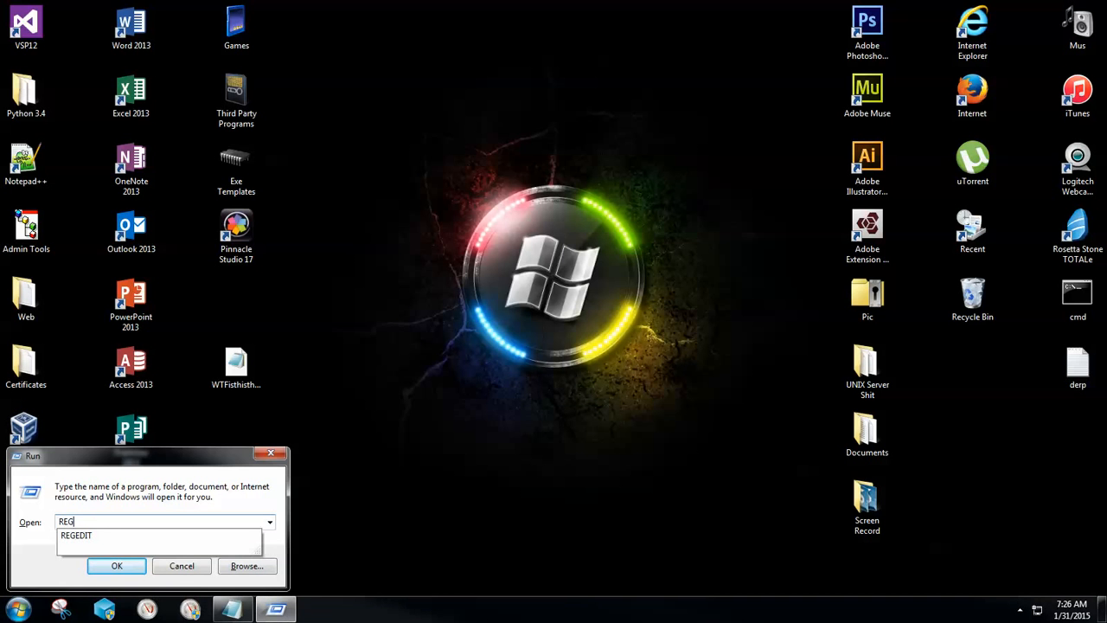
{"action": "type", "text": "EDI"}
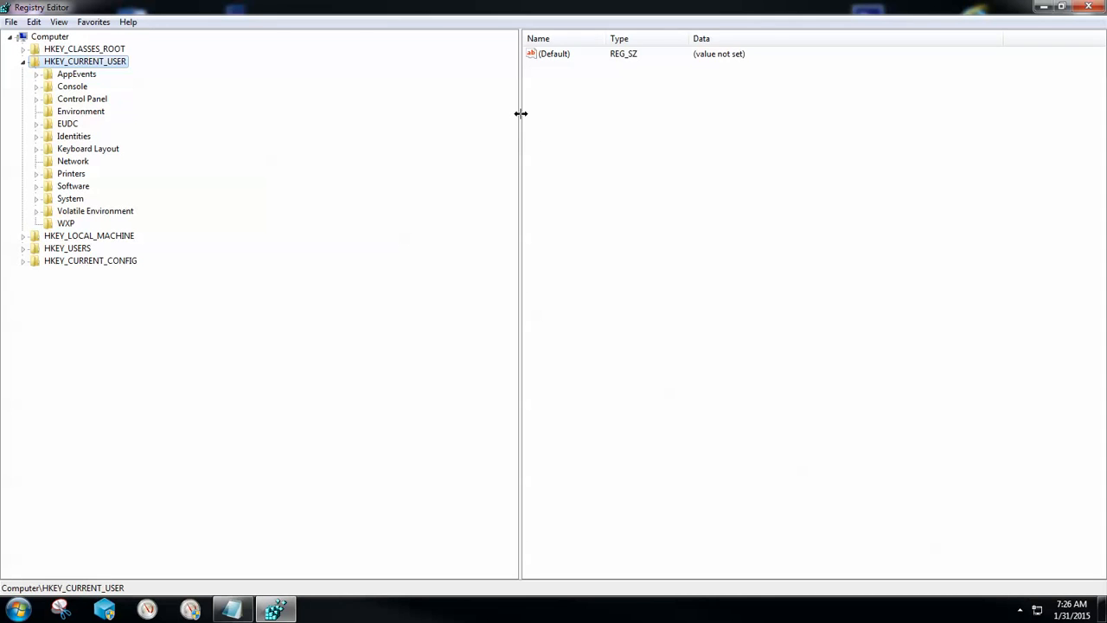
Expand HKEY_CURRENT_USER\Software and bring the Microsoft subkeys into view
{"action": "left_click", "coordinate": [24, 61]}
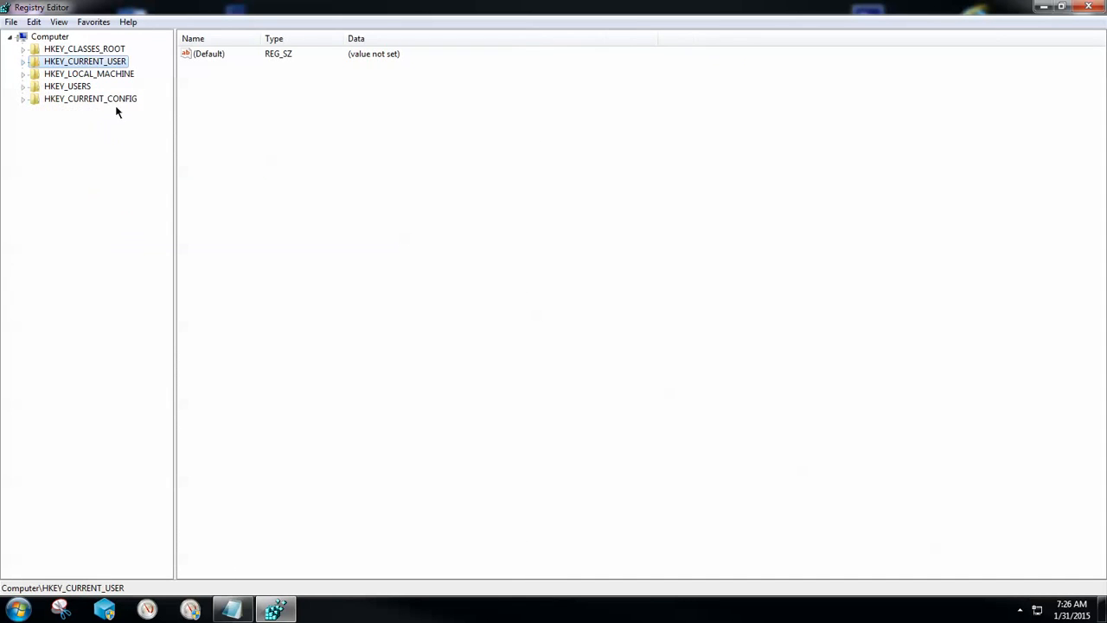
{"action": "mouse_move", "coordinate": [518, 101]}
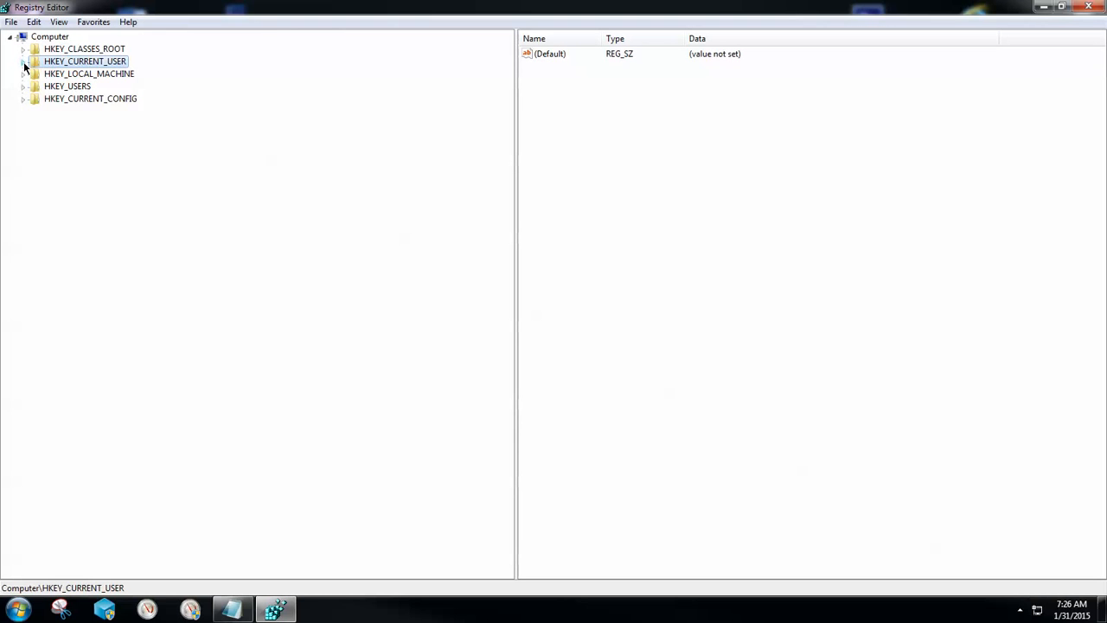
{"action": "left_click", "coordinate": [24, 61]}
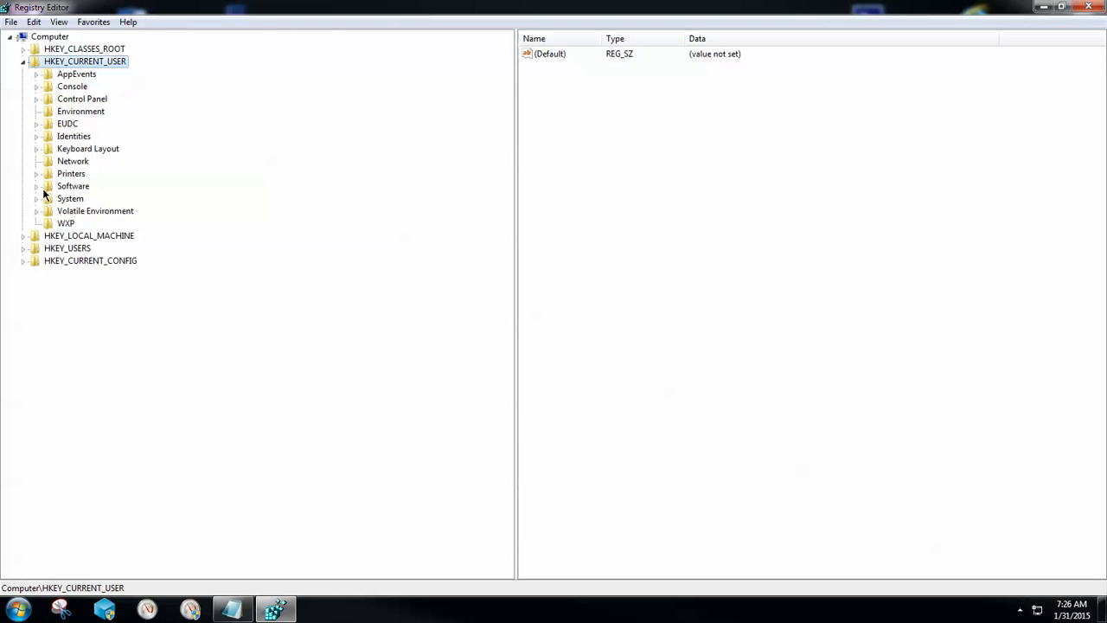
{"action": "left_click", "coordinate": [72, 187]}
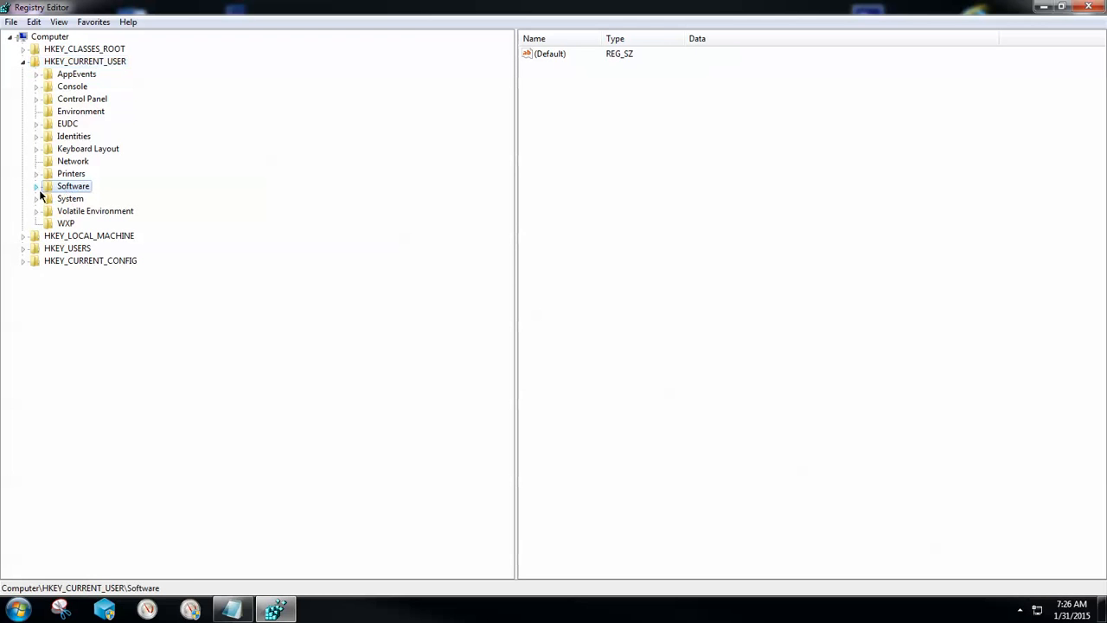
{"action": "left_click", "coordinate": [38, 187]}
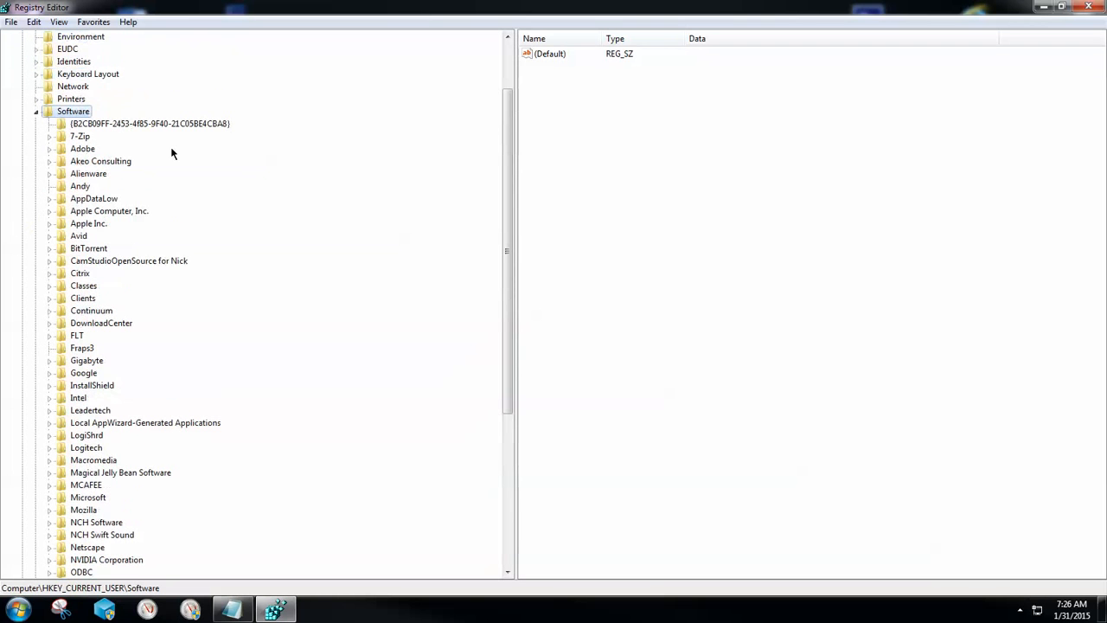
{"action": "scroll", "scroll_direction": "down", "scroll_amount": 3}
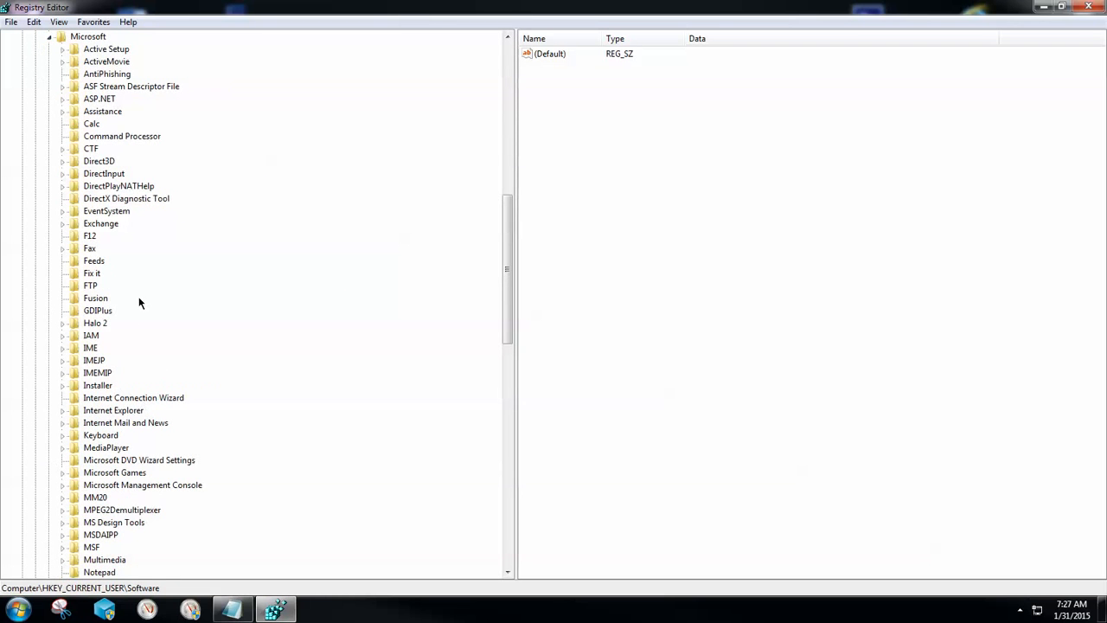
{"action": "scroll", "scroll_direction": "down", "scroll_amount": 3}
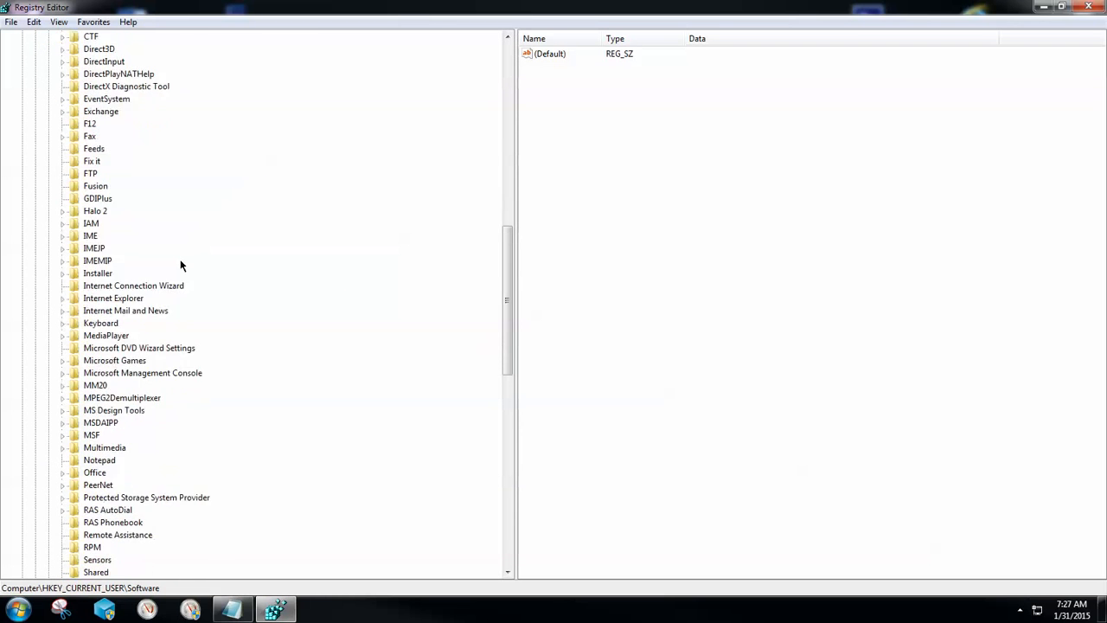
{"action": "scroll", "scroll_direction": "down", "scroll_amount": 3}
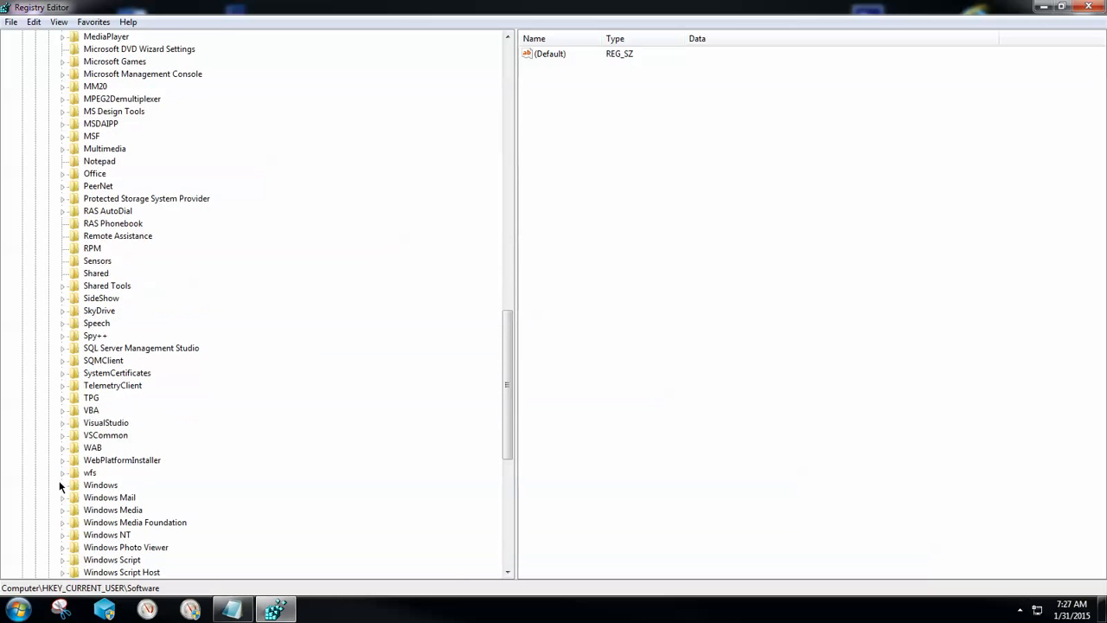
Expand Microsoft\Windows\CurrentVersion to reveal Explorer and its sibling keys
{"action": "left_click", "coordinate": [62, 485]}
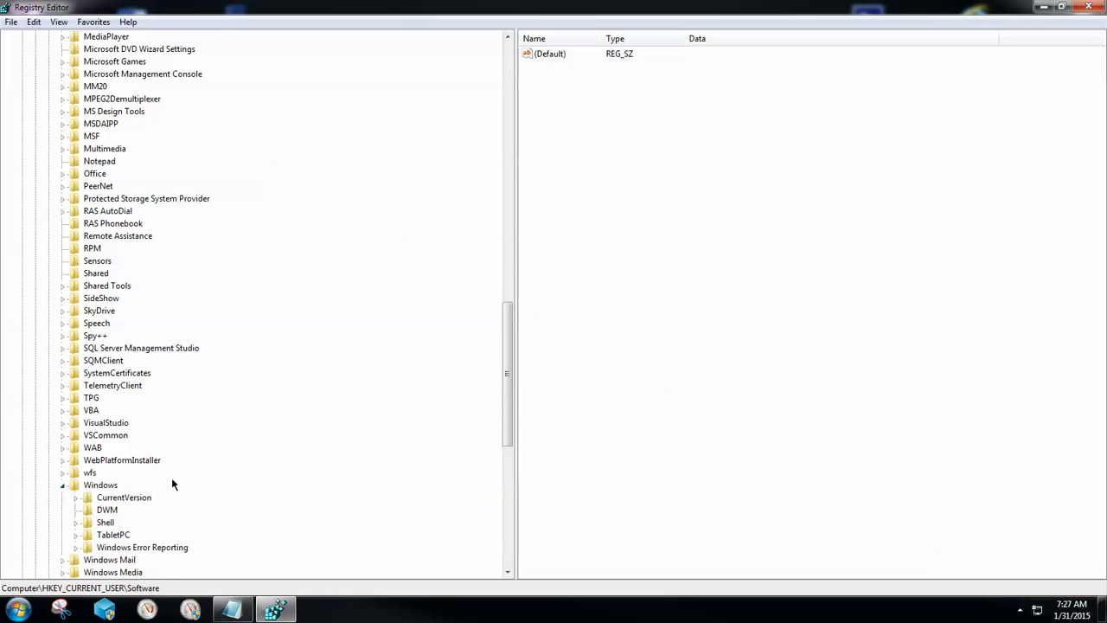
{"action": "mouse_move", "coordinate": [118, 491]}
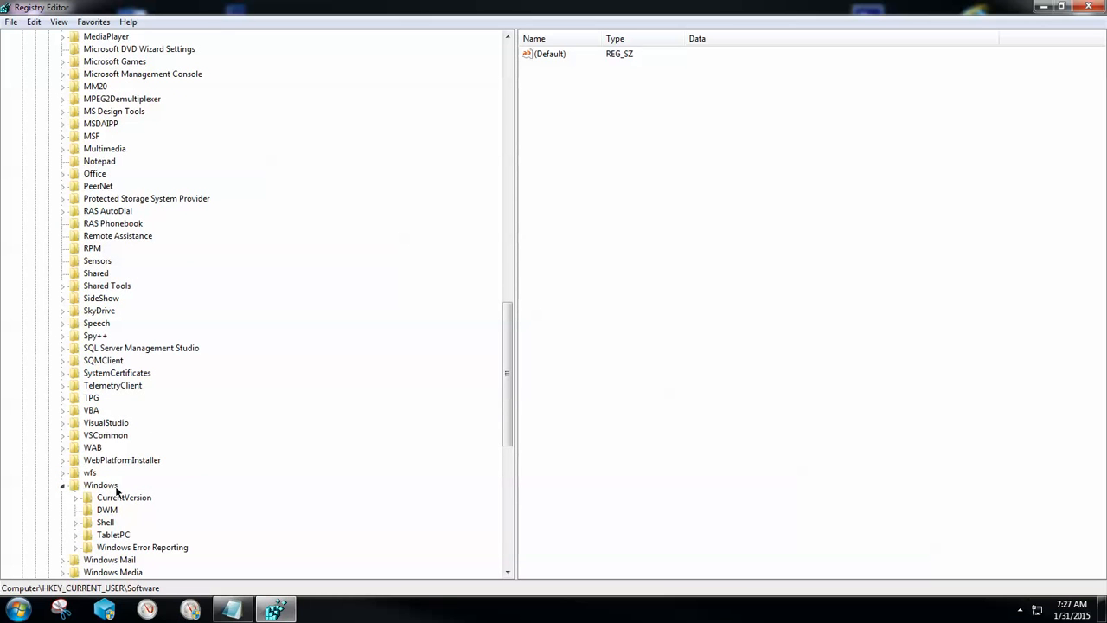
{"action": "scroll", "scroll_direction": "down", "scroll_amount": 3}
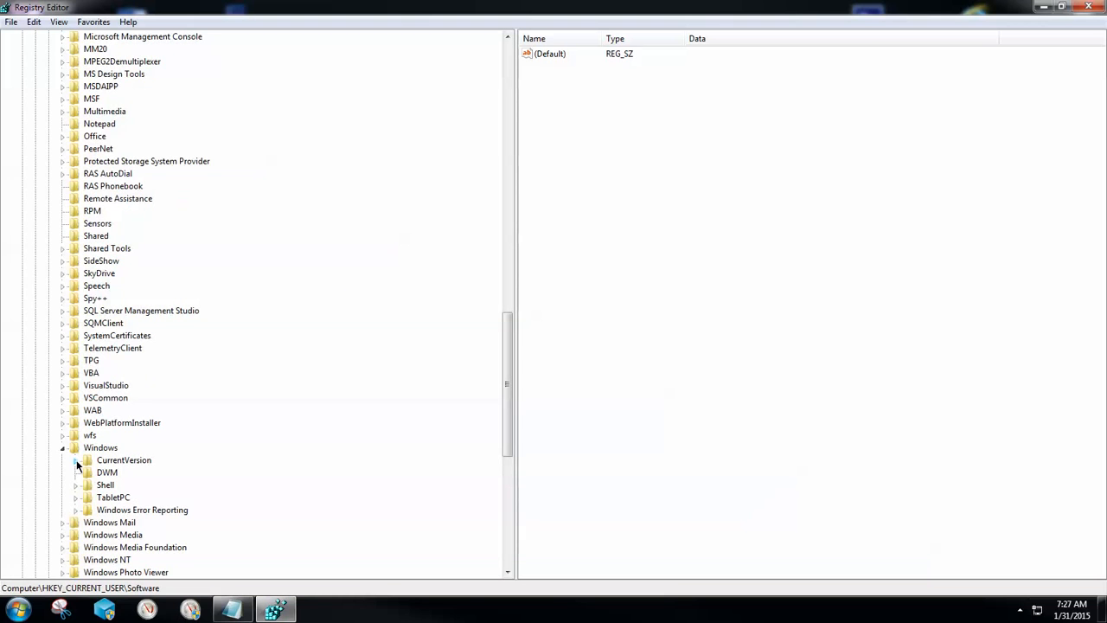
{"action": "left_click", "coordinate": [76, 460]}
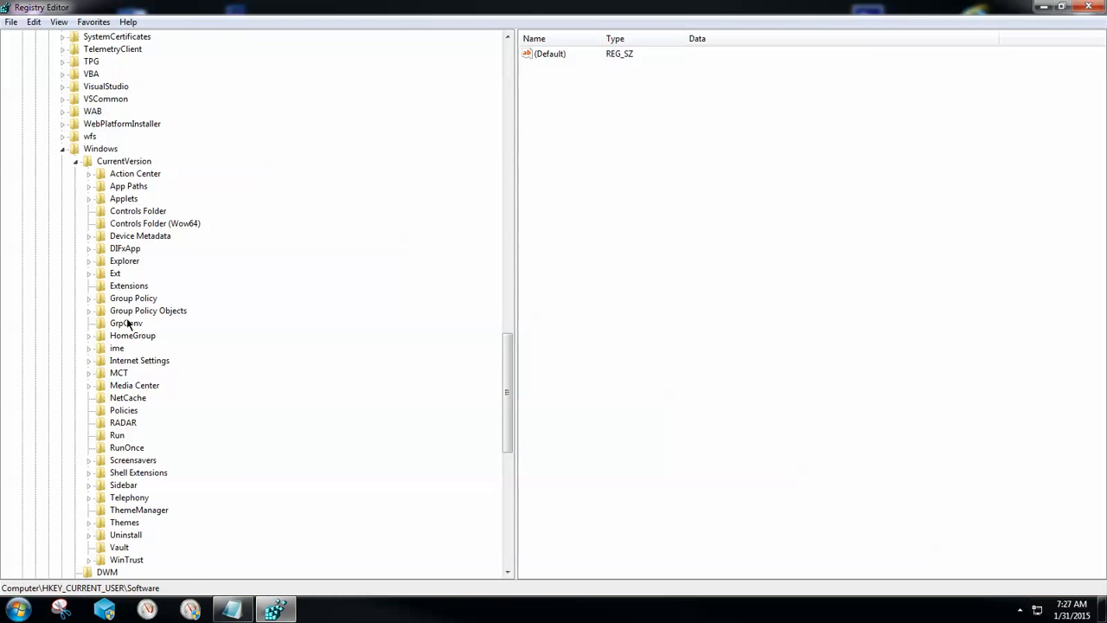
{"action": "mouse_move", "coordinate": [131, 361]}
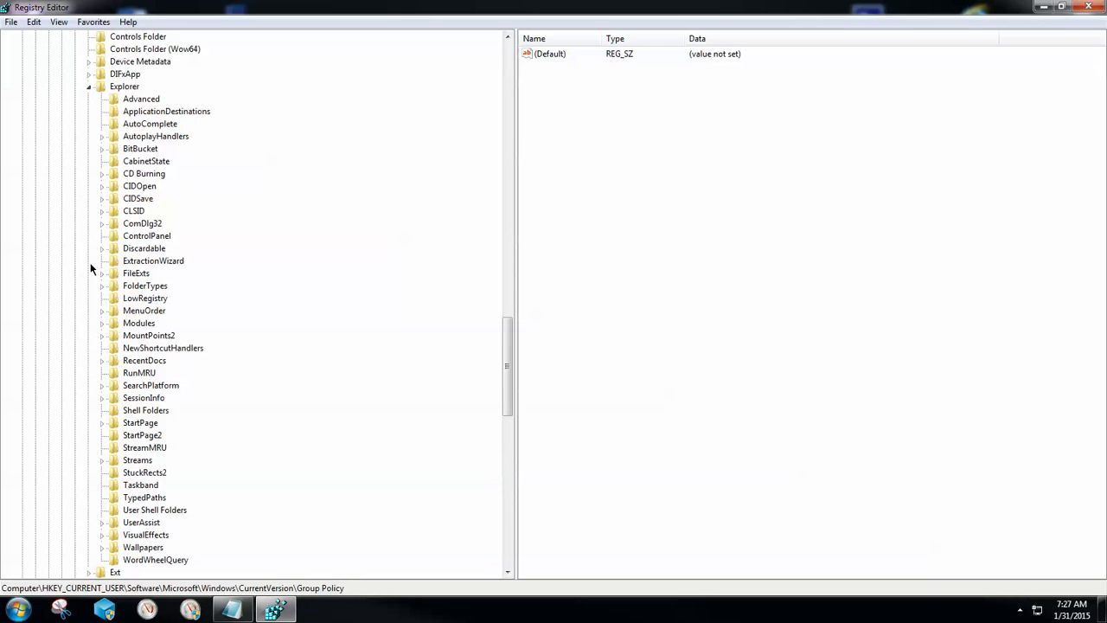
{"action": "mouse_move", "coordinate": [159, 187]}
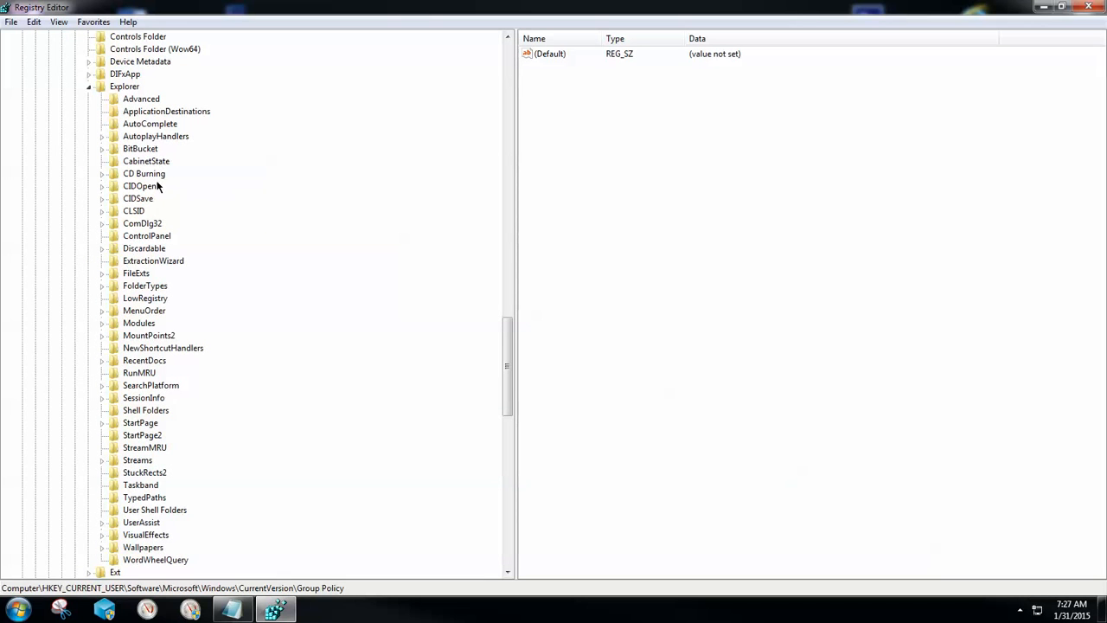
{"action": "mouse_move", "coordinate": [145, 259]}
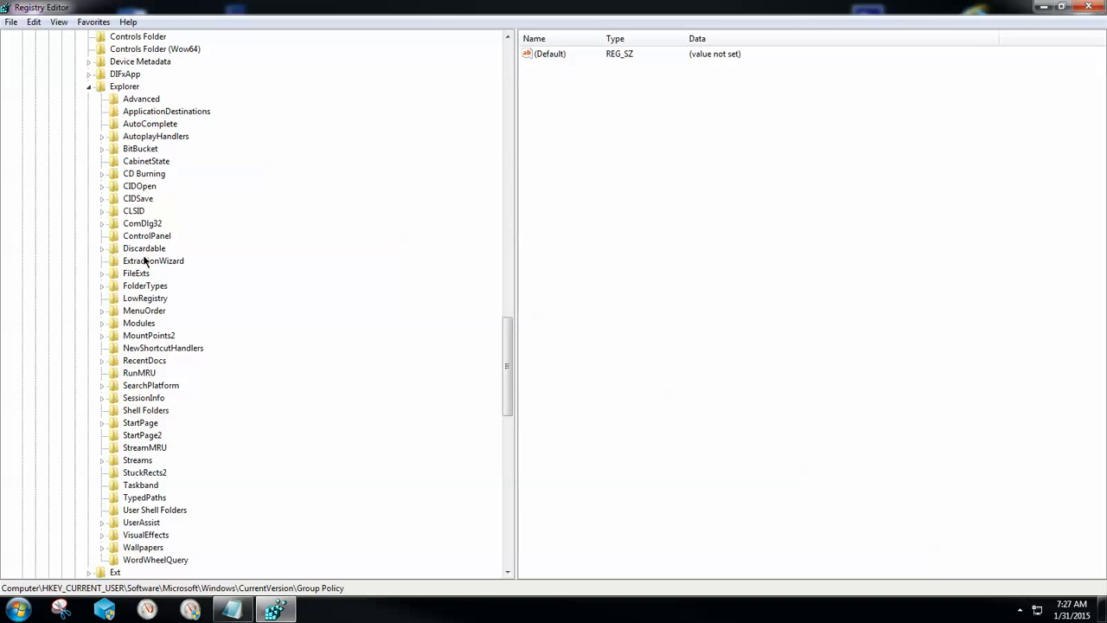
Expand Explorer\FileExts and locate the .dll extension key
{"action": "left_click", "coordinate": [135, 273]}
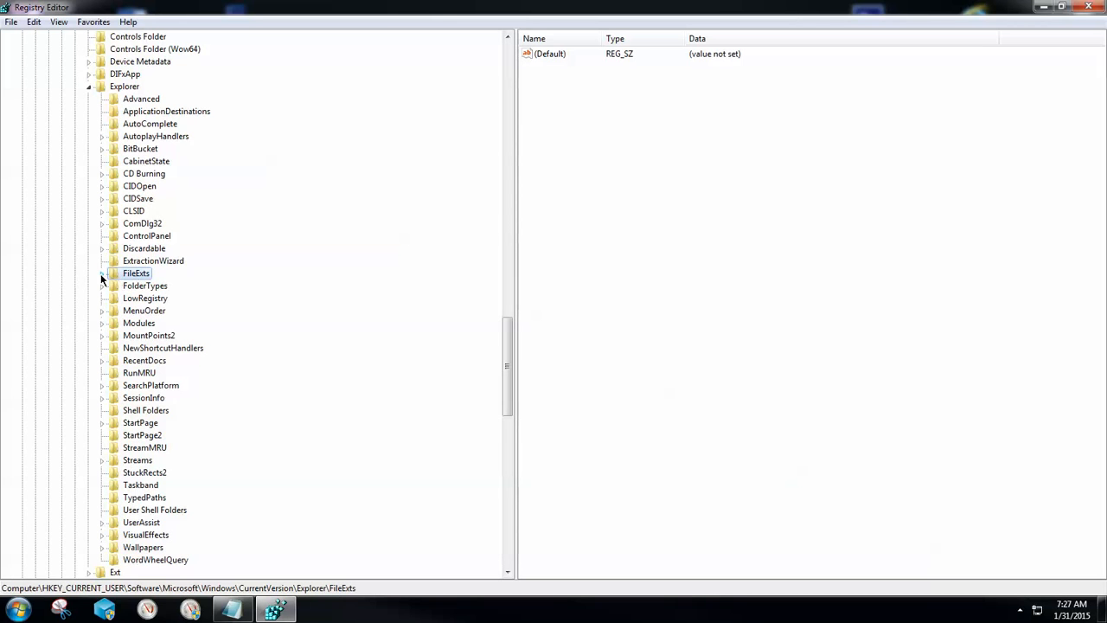
{"action": "left_click", "coordinate": [103, 273]}
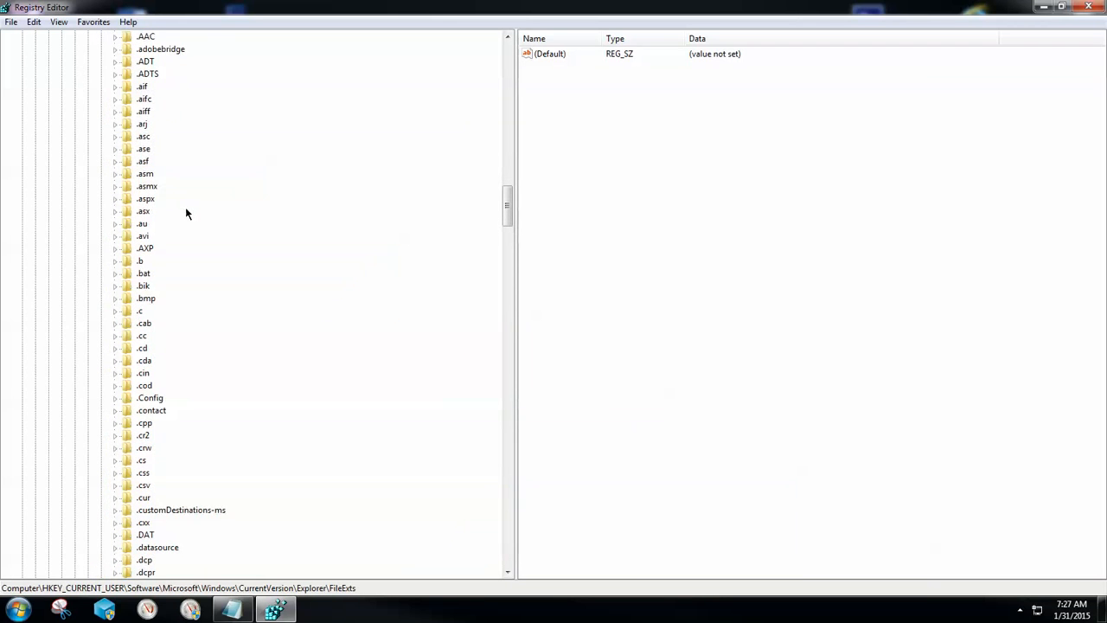
{"action": "mouse_move", "coordinate": [221, 211]}
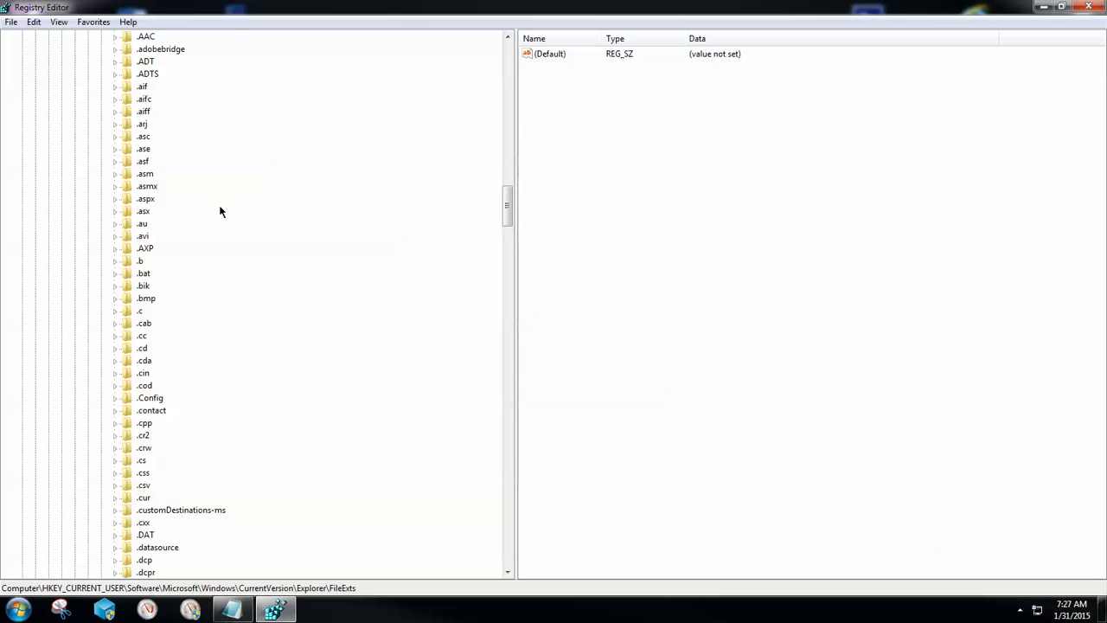
{"action": "mouse_move", "coordinate": [216, 206]}
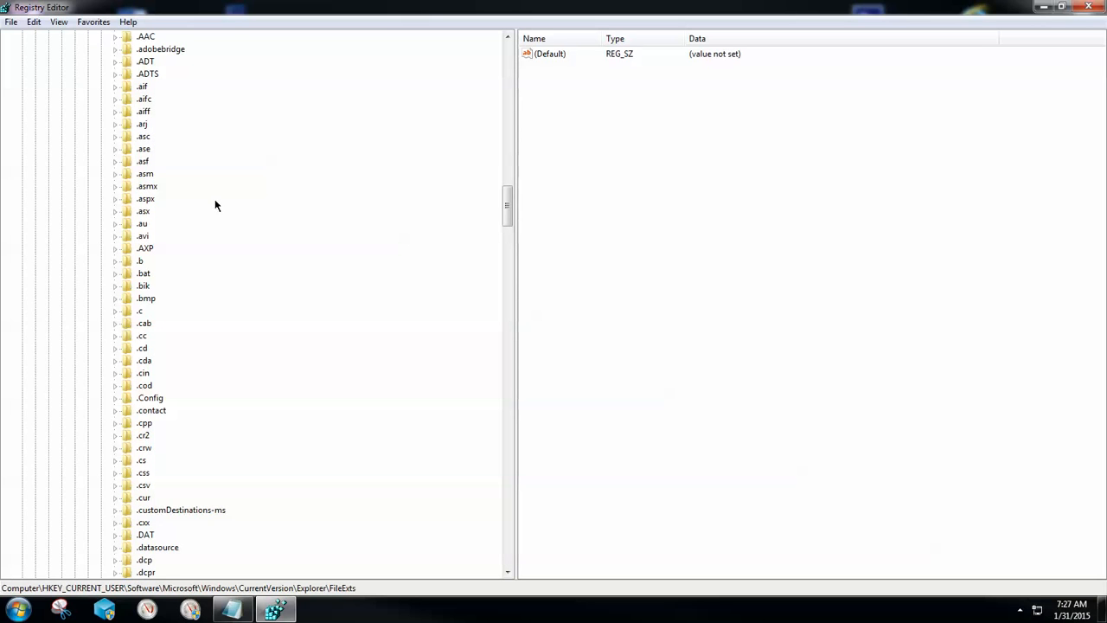
{"action": "scroll", "scroll_direction": "up", "scroll_amount": 3}
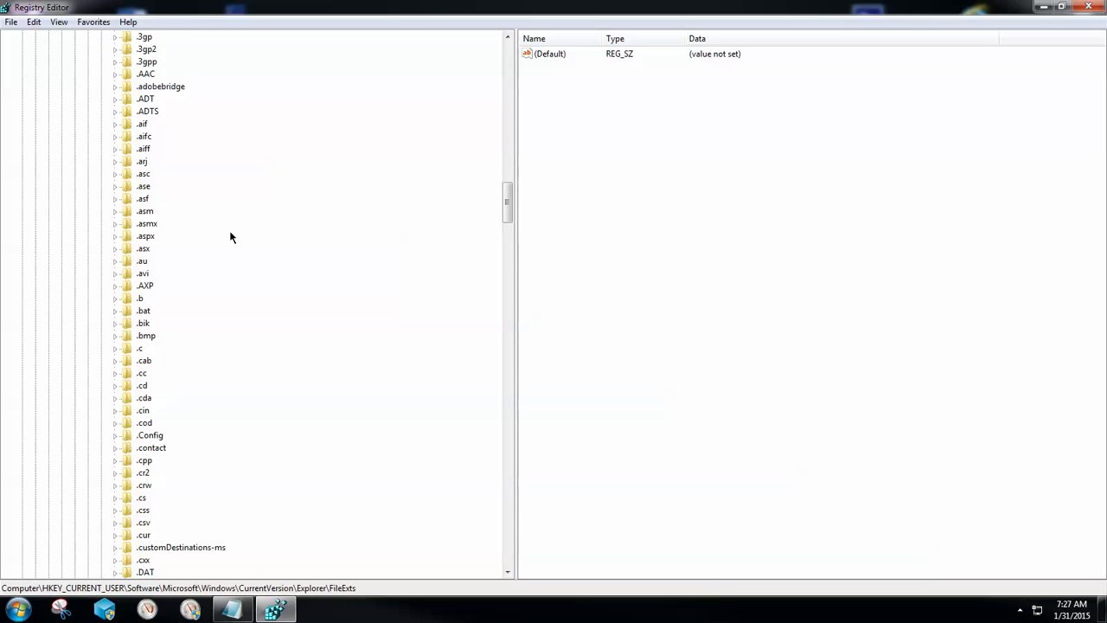
{"action": "scroll", "scroll_direction": "down", "scroll_amount": 3}
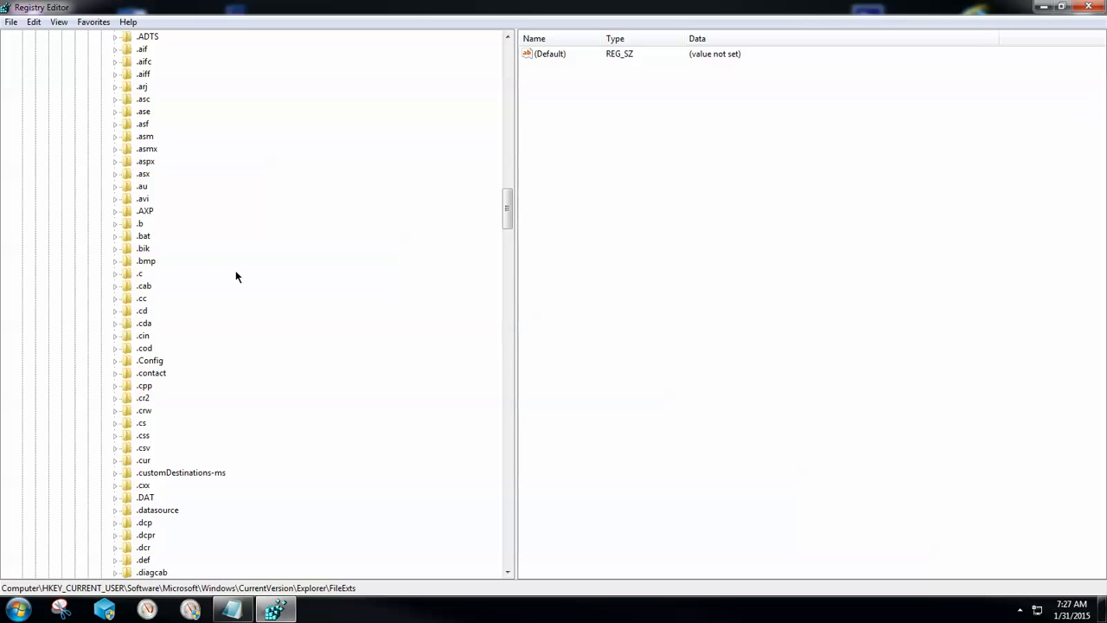
{"action": "scroll", "scroll_direction": "down", "scroll_amount": 3}
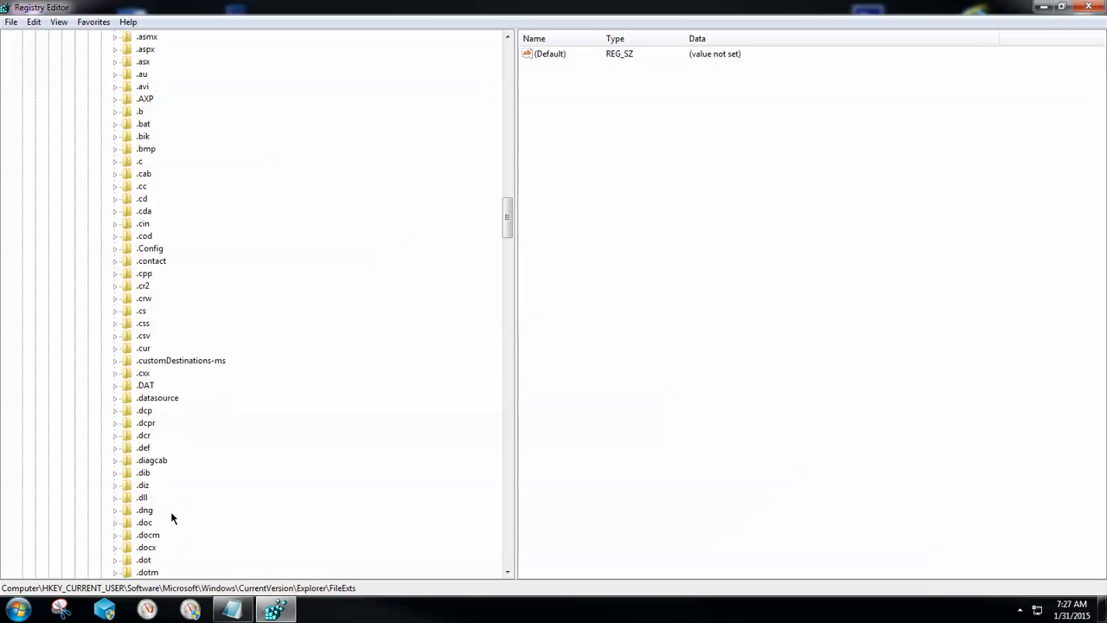
Expand .dll and inspect its OpenWithList and UserChoice values (Progid Applications\notepad.exe)
{"action": "left_click", "coordinate": [142, 534]}
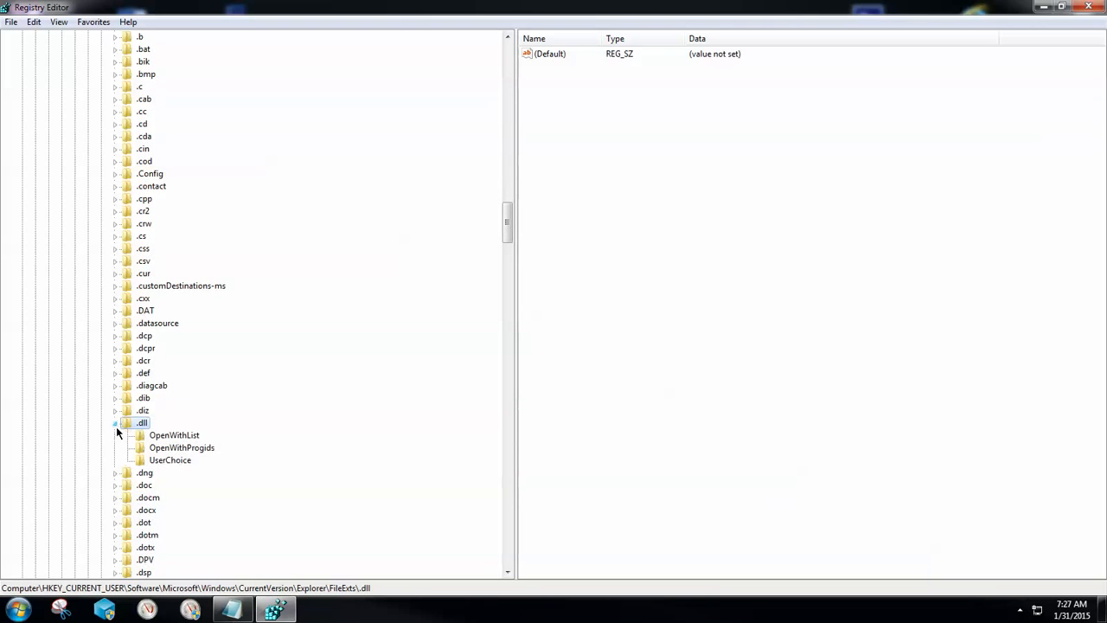
{"action": "left_click", "coordinate": [173, 436]}
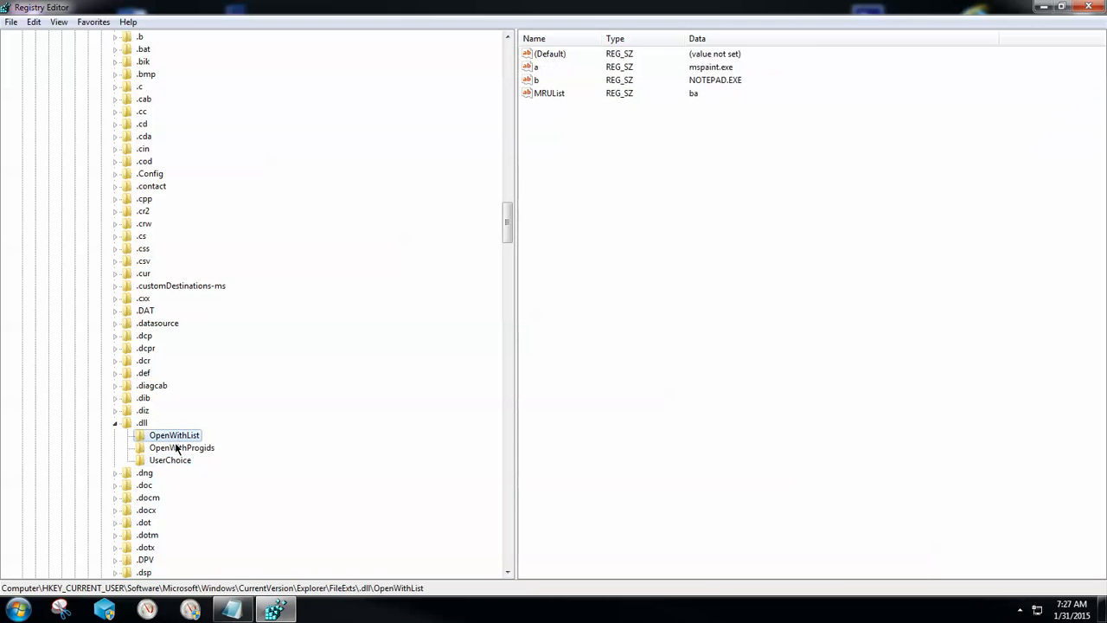
{"action": "left_click", "coordinate": [170, 460]}
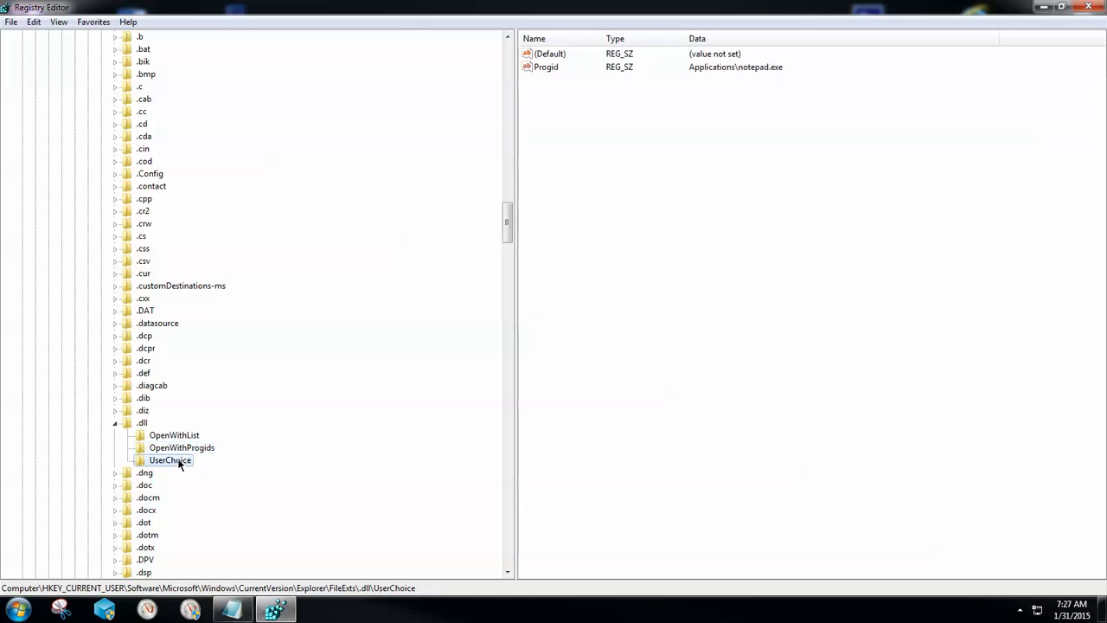
{"action": "mouse_move", "coordinate": [315, 409]}
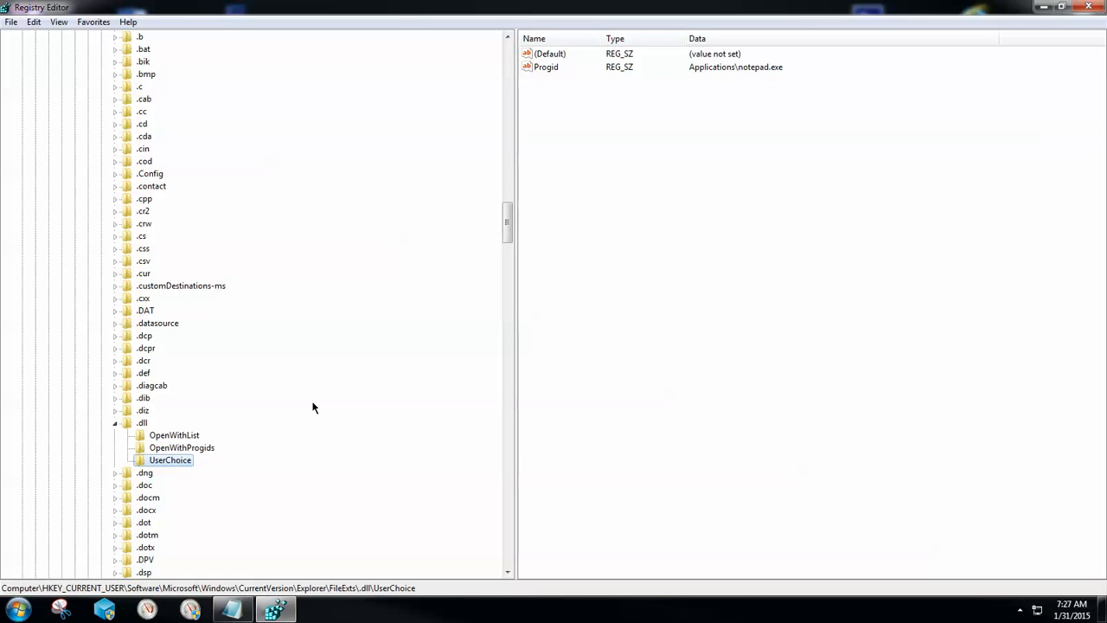
Delete the UserChoice key under .dll, then select OpenWithList's a, b and MRUList values
{"action": "key", "text": "Delete"}
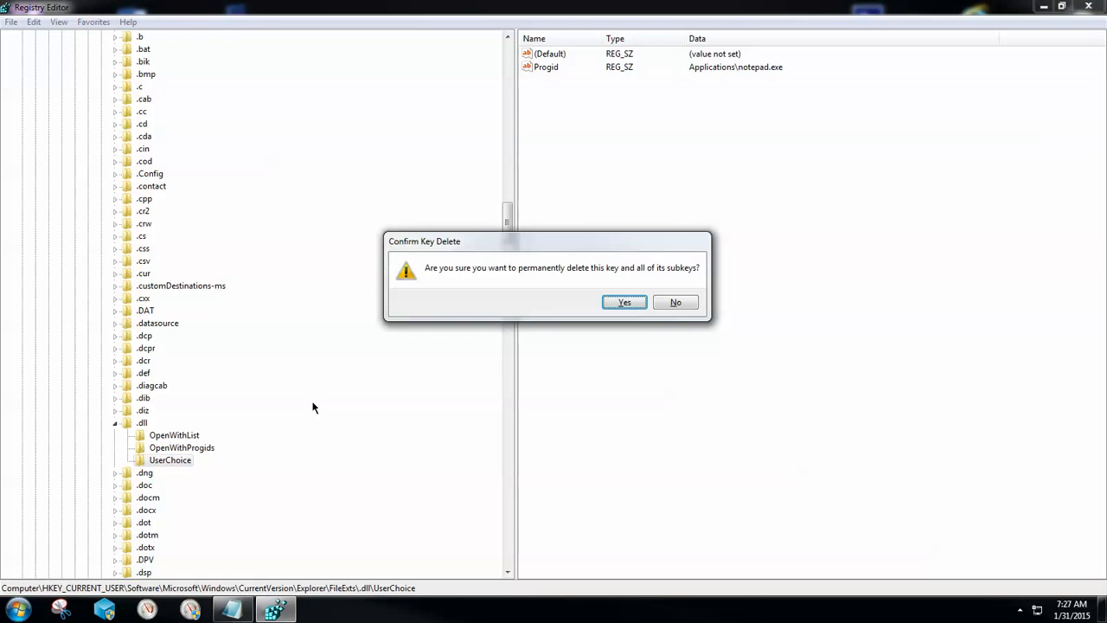
{"action": "left_click", "coordinate": [623, 301]}
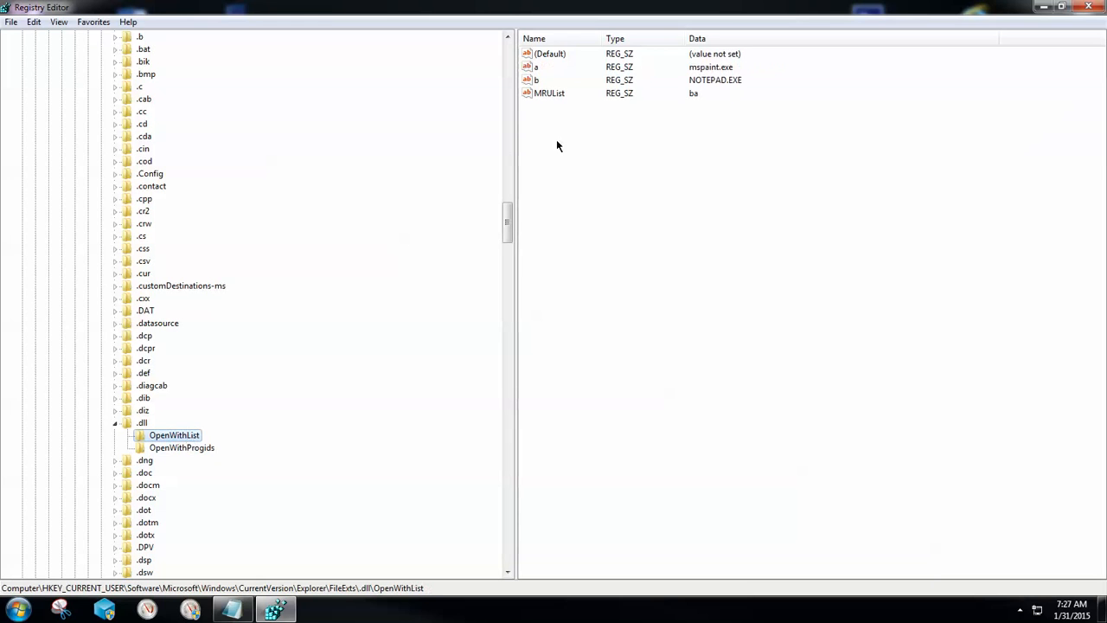
{"action": "mouse_move", "coordinate": [561, 62]}
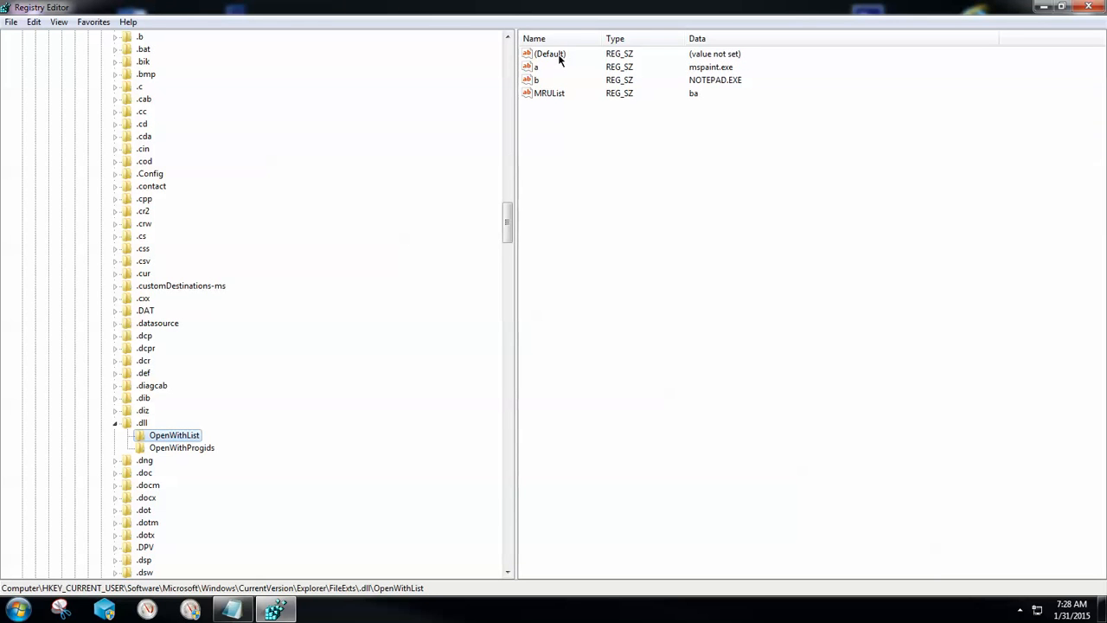
{"action": "mouse_move", "coordinate": [562, 178]}
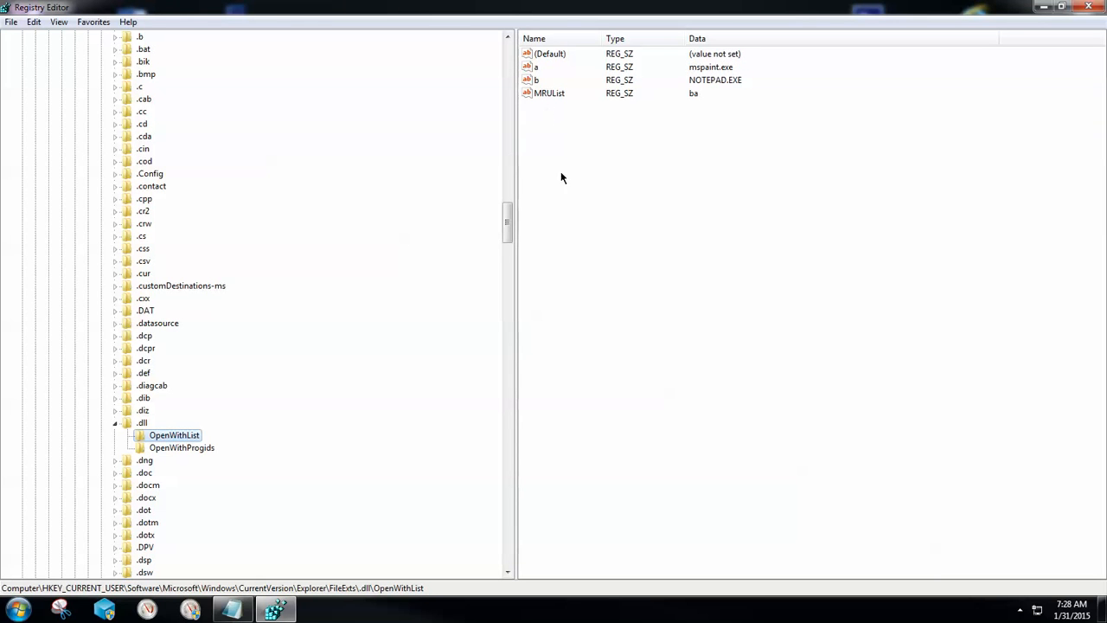
{"action": "left_click", "coordinate": [550, 53]}
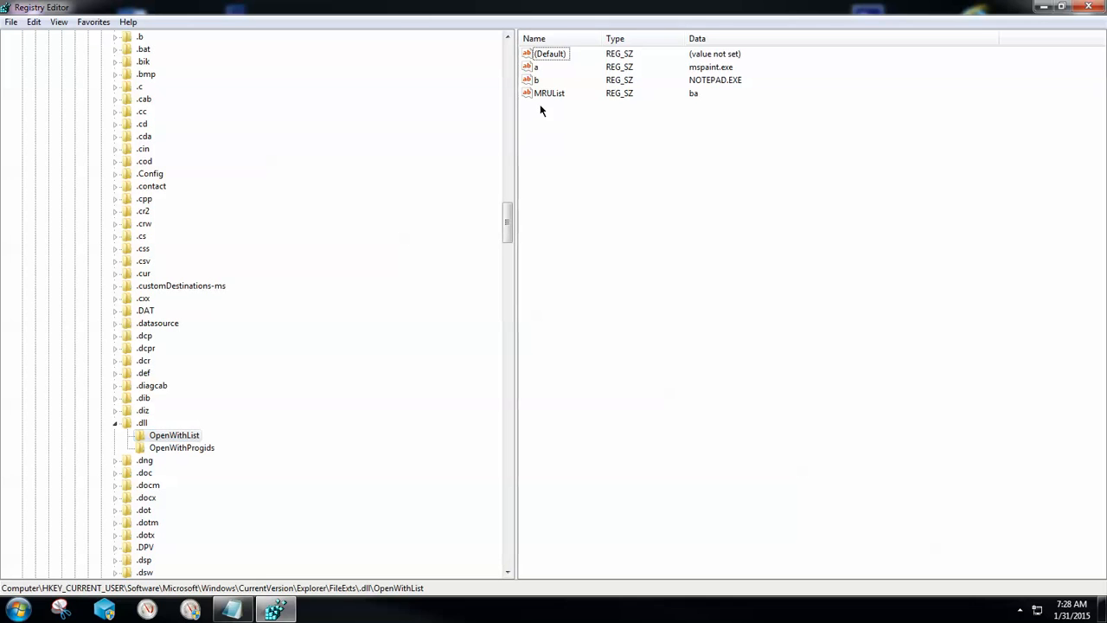
{"action": "left_click", "coordinate": [550, 93]}
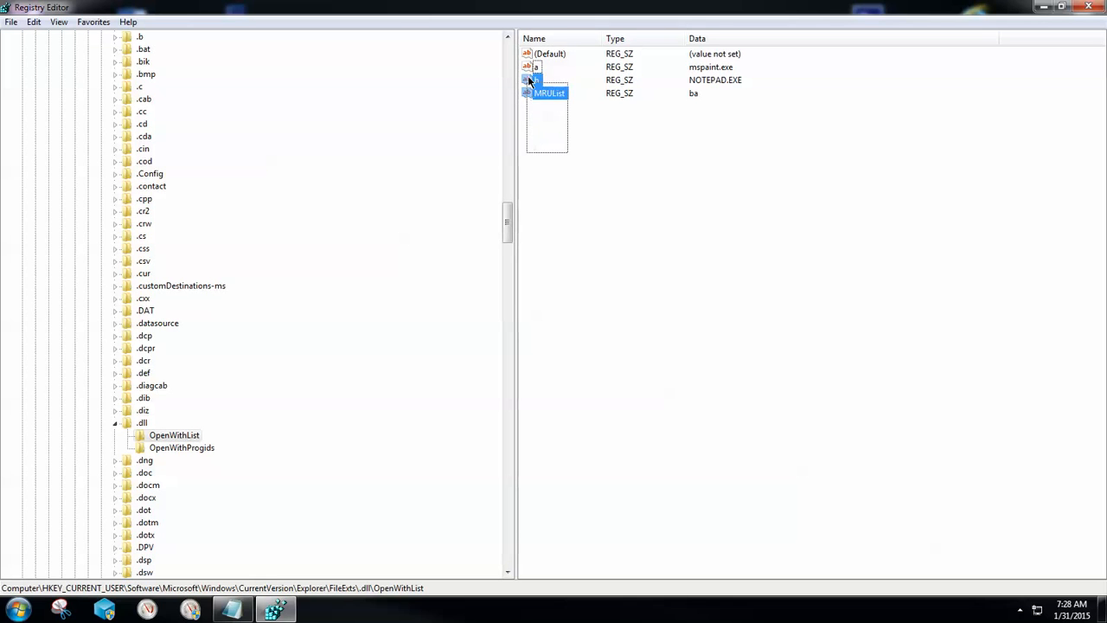
Delete the a, b and MRUList values so OpenWithList keeps only (Default)
{"action": "left_click", "coordinate": [643, 249]}
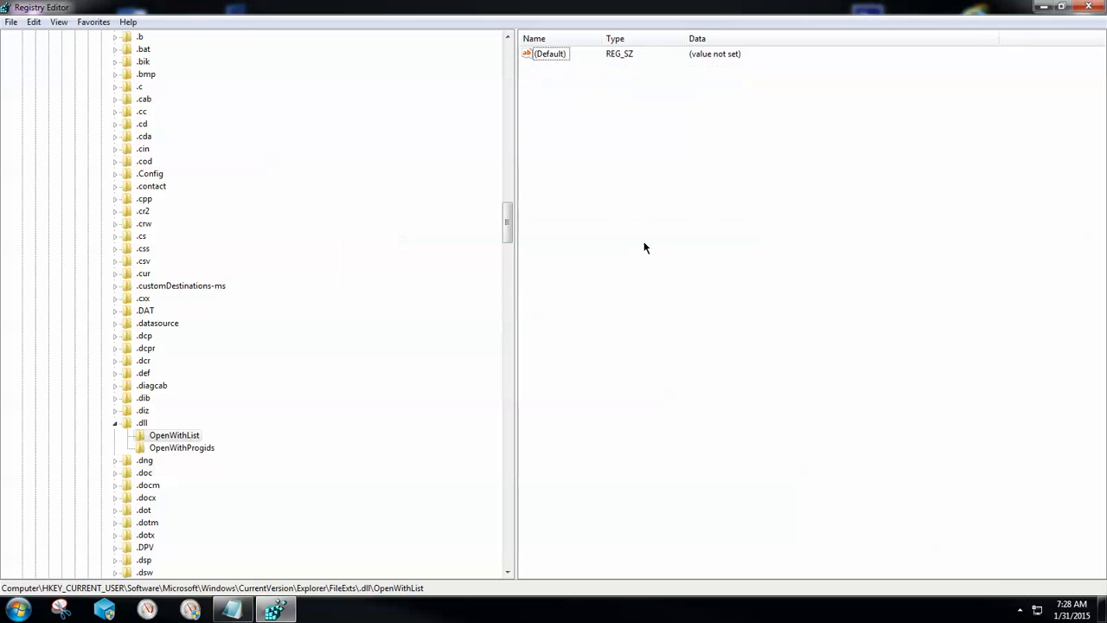
{"action": "left_click", "coordinate": [550, 54]}
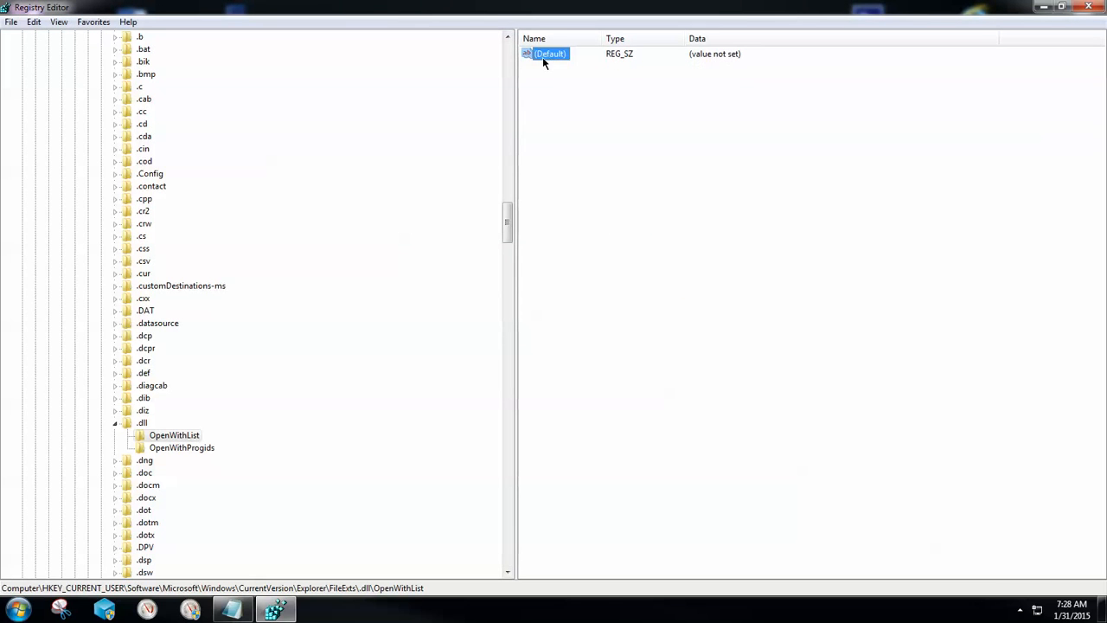
{"action": "mouse_move", "coordinate": [557, 62]}
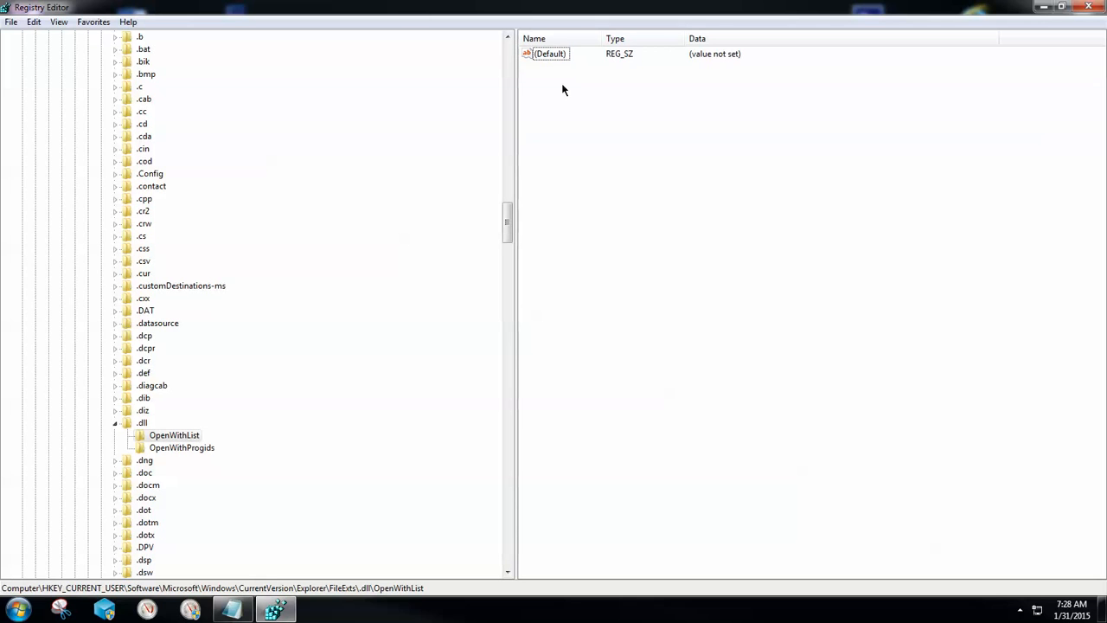
{"action": "mouse_move", "coordinate": [557, 104]}
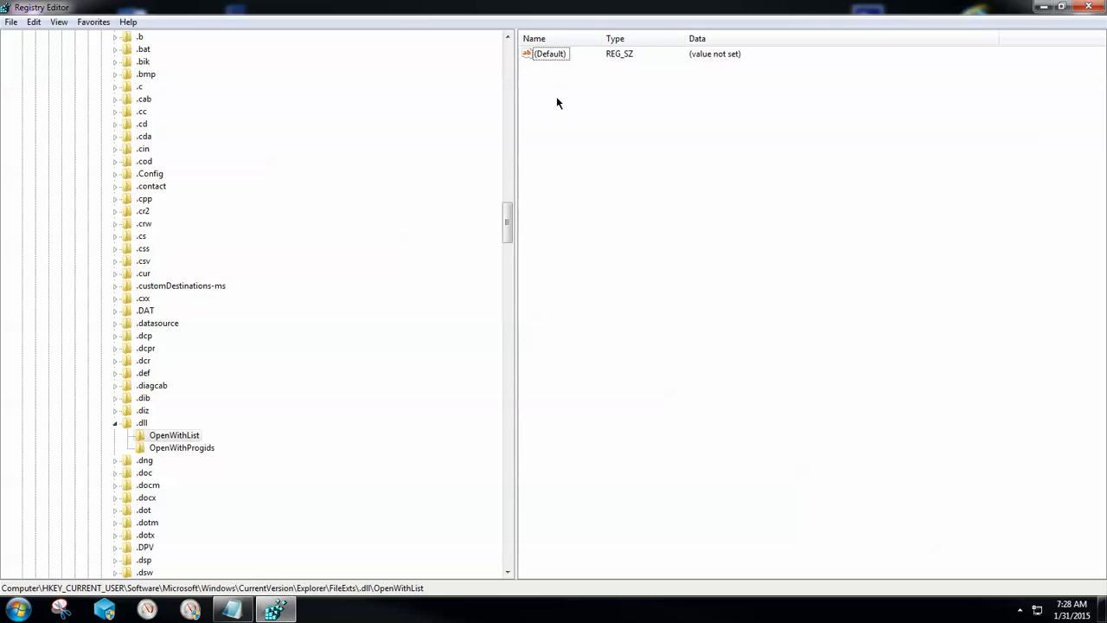
Add a new string value in OpenWithList, check it, then remove the extra duplicate
{"action": "right_click", "coordinate": [557, 104]}
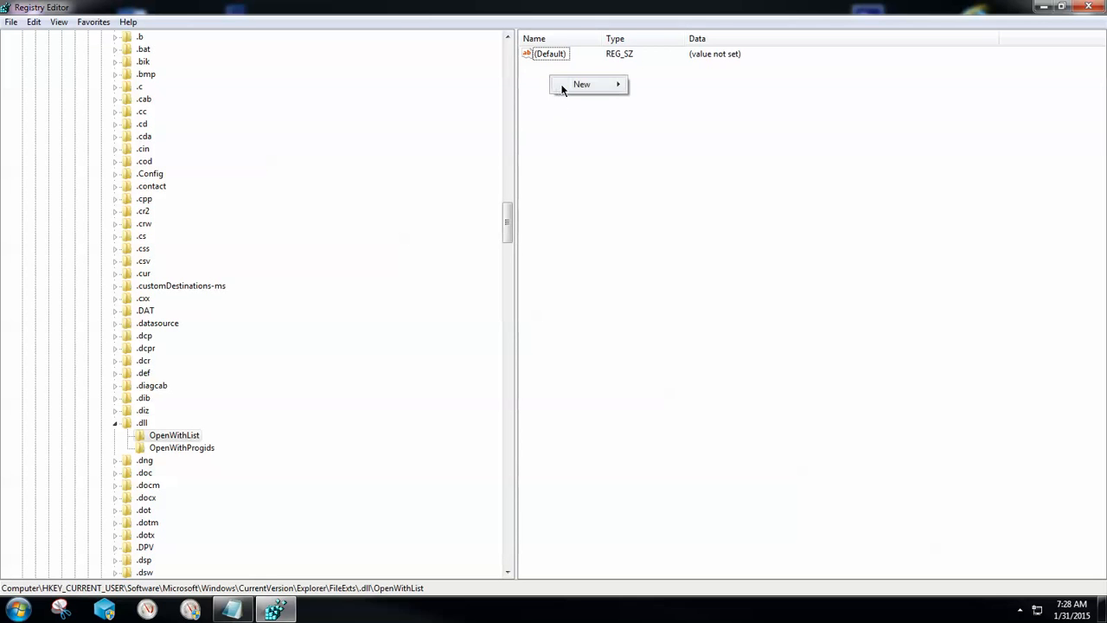
{"action": "left_click", "coordinate": [581, 83]}
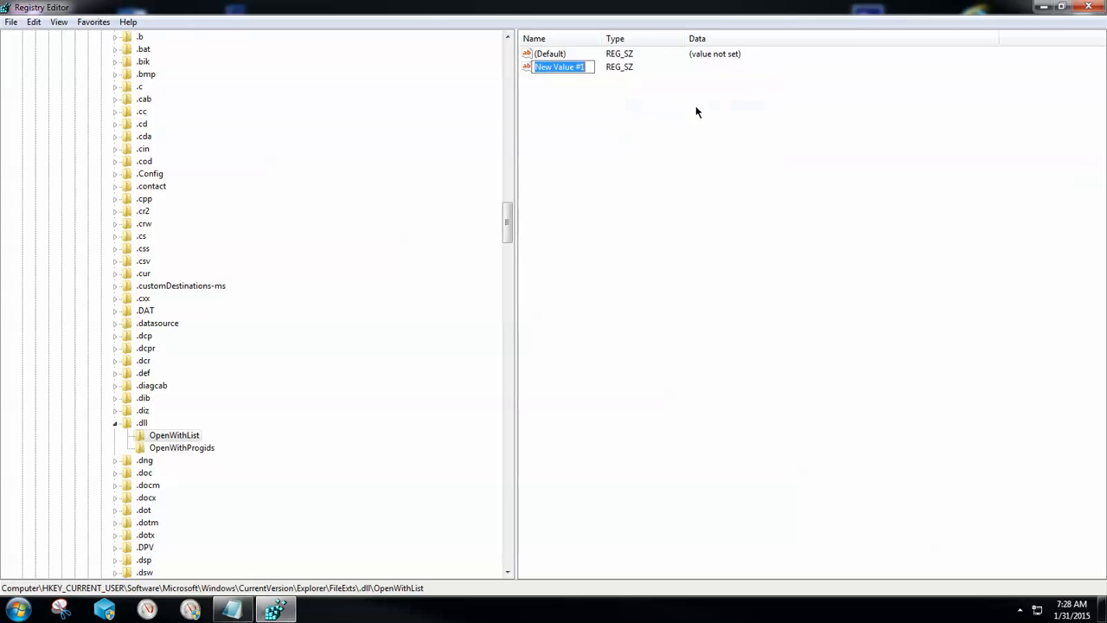
{"action": "type", "text": "(Default"}
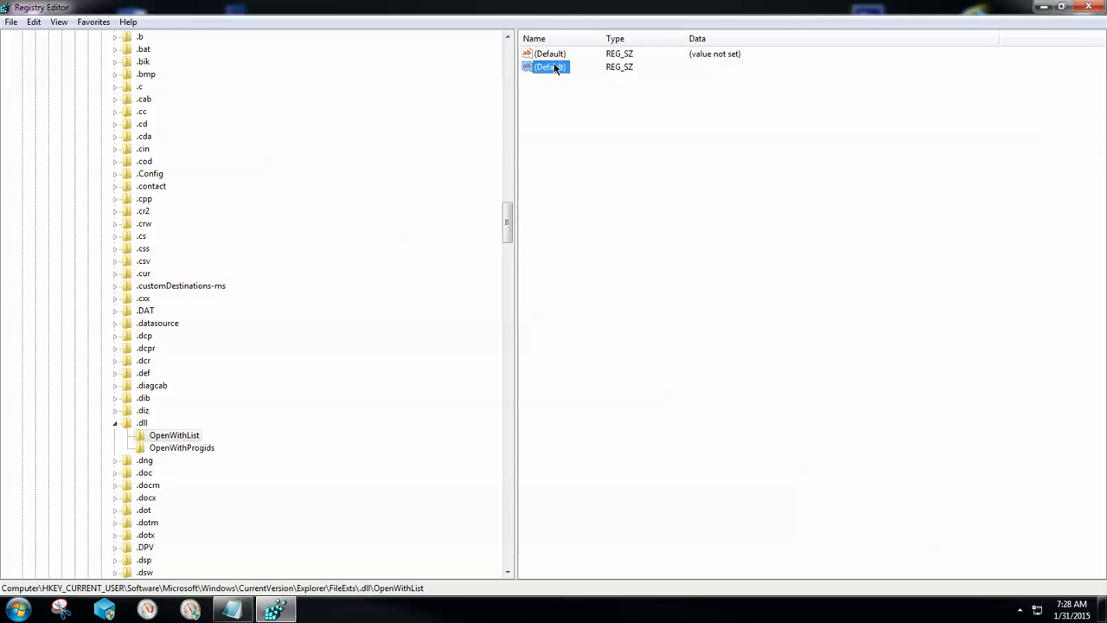
{"action": "double_click", "coordinate": [550, 66]}
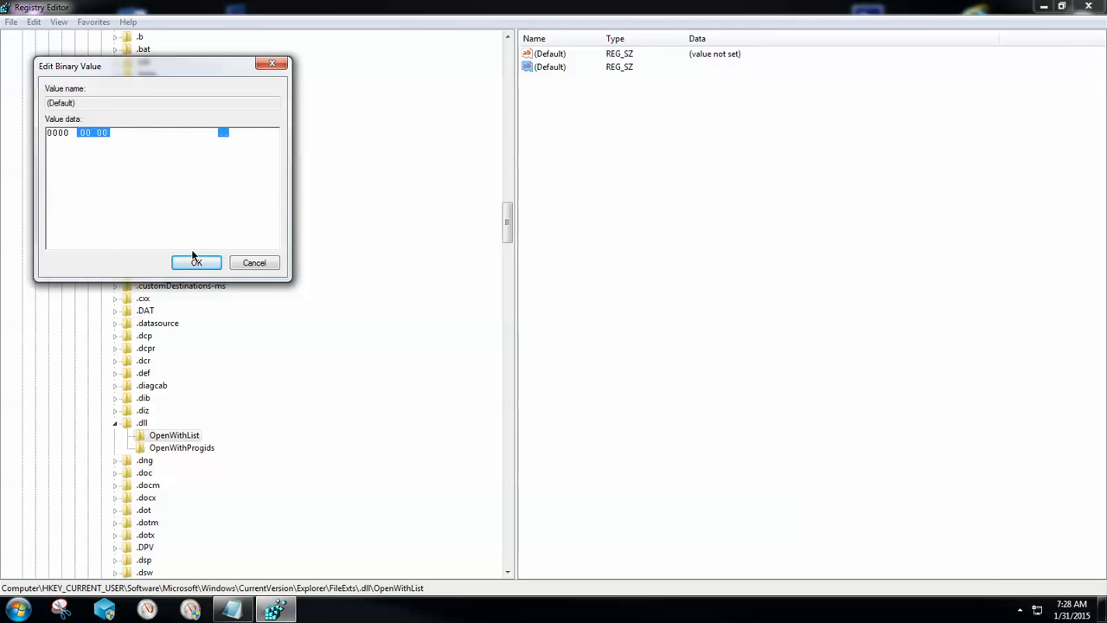
{"action": "left_click", "coordinate": [196, 263]}
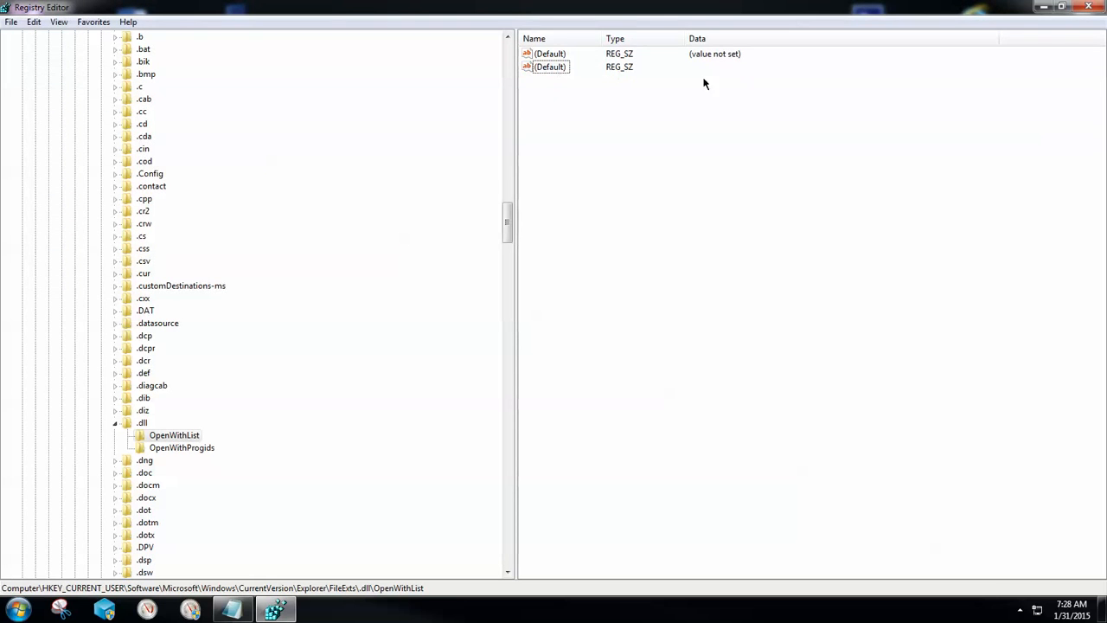
{"action": "mouse_move", "coordinate": [693, 86]}
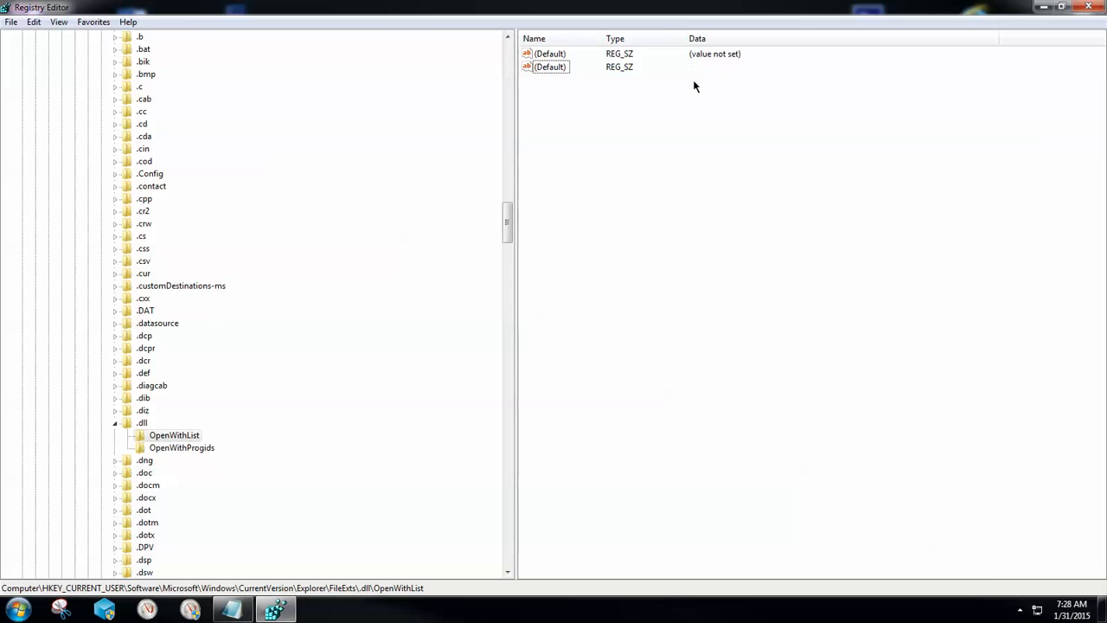
{"action": "left_click", "coordinate": [550, 66]}
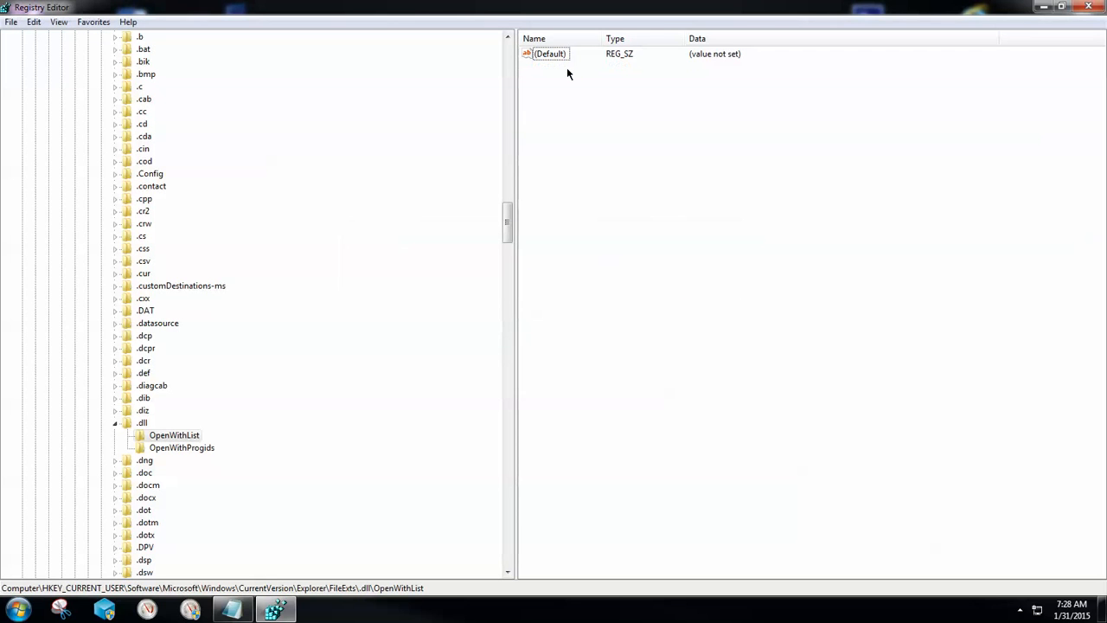
Review OpenWithProgids and OpenWithList, then close Registry Editor
{"action": "left_click", "coordinate": [181, 446]}
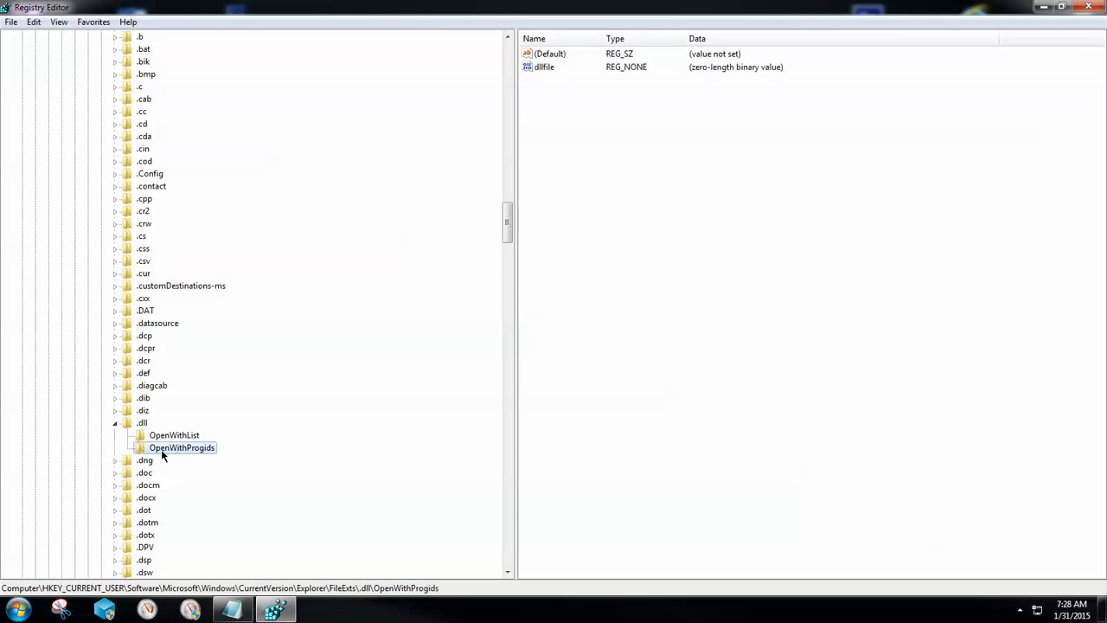
{"action": "left_click", "coordinate": [173, 435]}
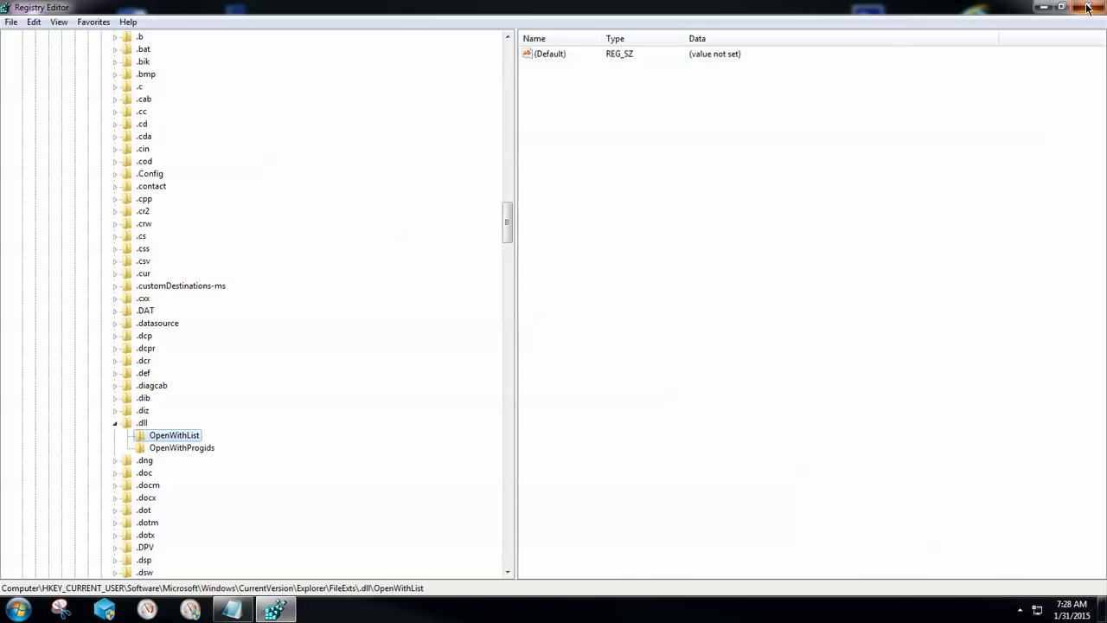
{"action": "left_click", "coordinate": [1087, 7]}
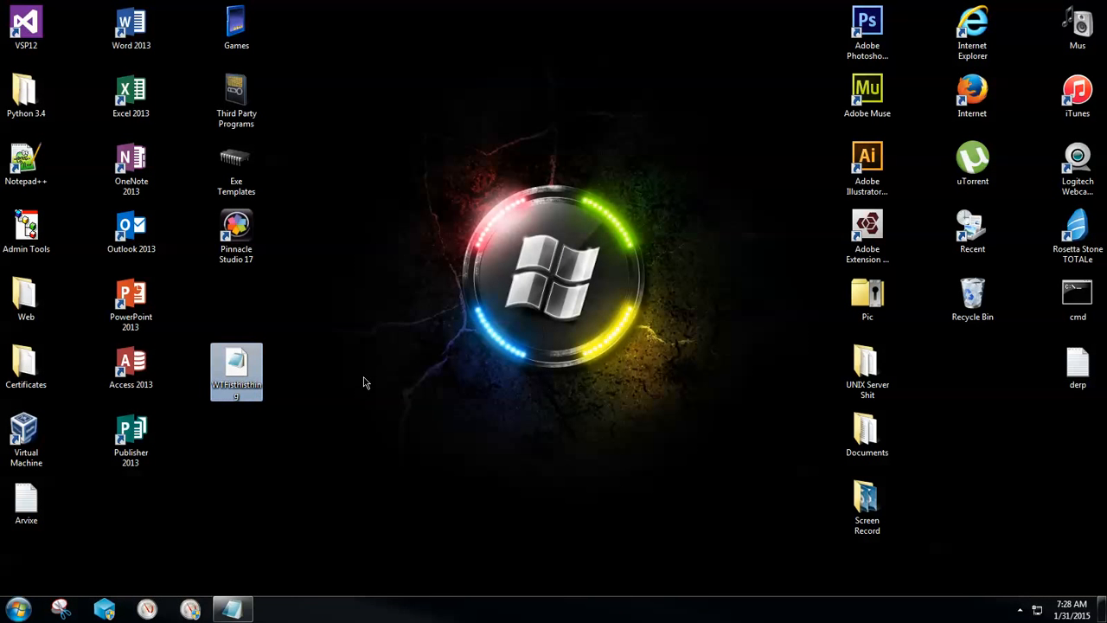